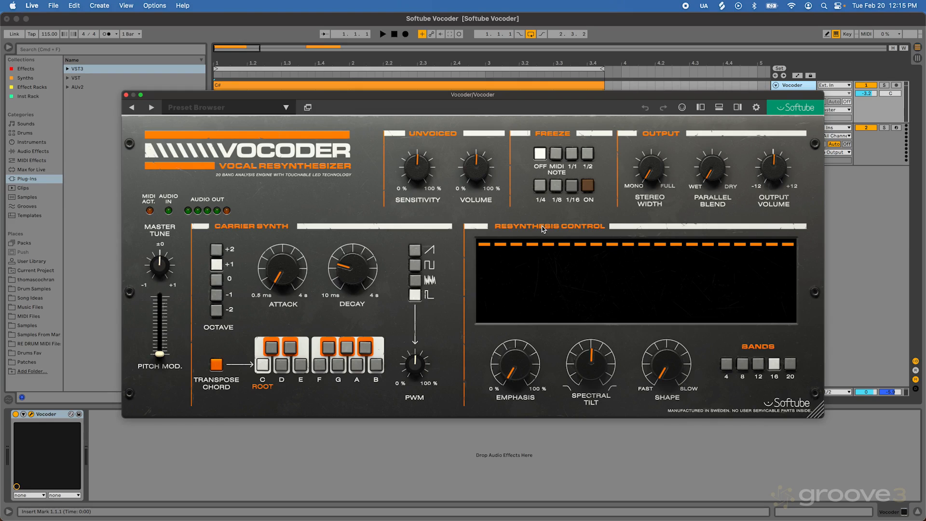
mouse_move(444, 243)
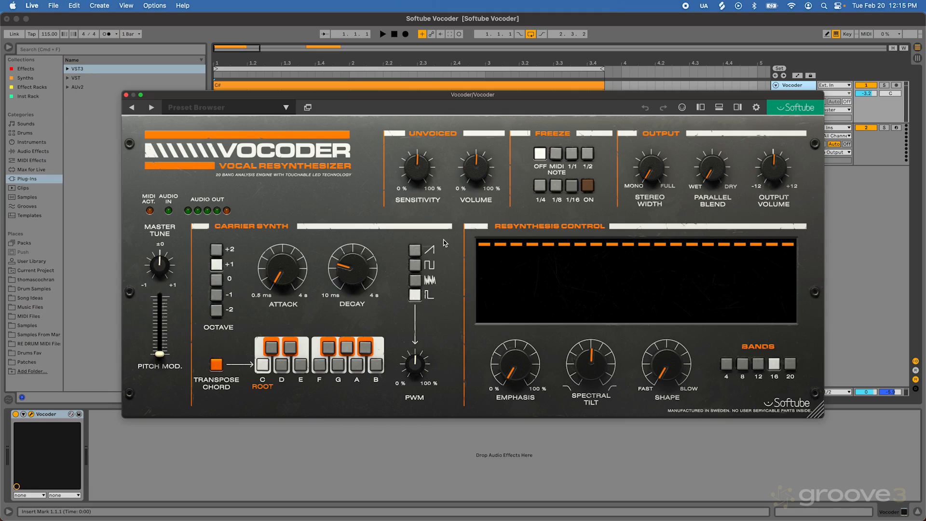
- Close the Softube Vocoder plugin window to reveal the vocal and MIDI tracks
left_click(216, 365)
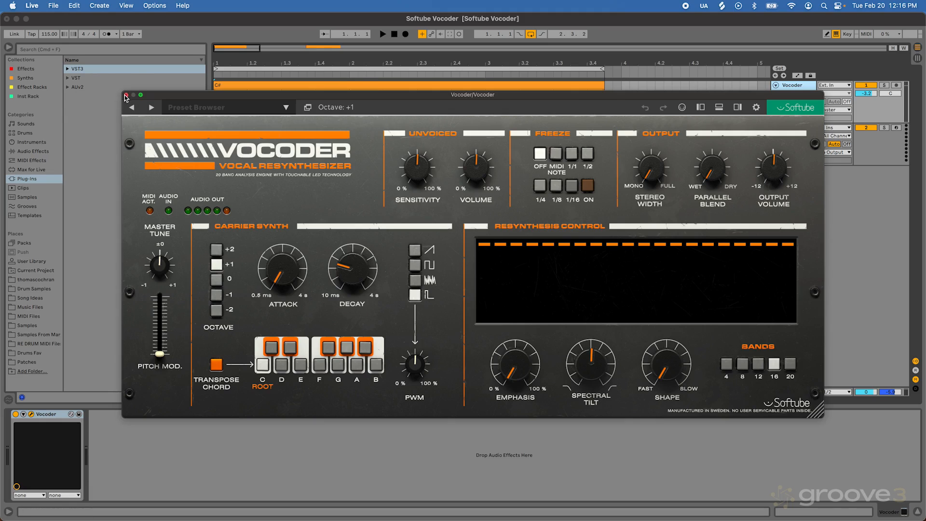
left_click(126, 95)
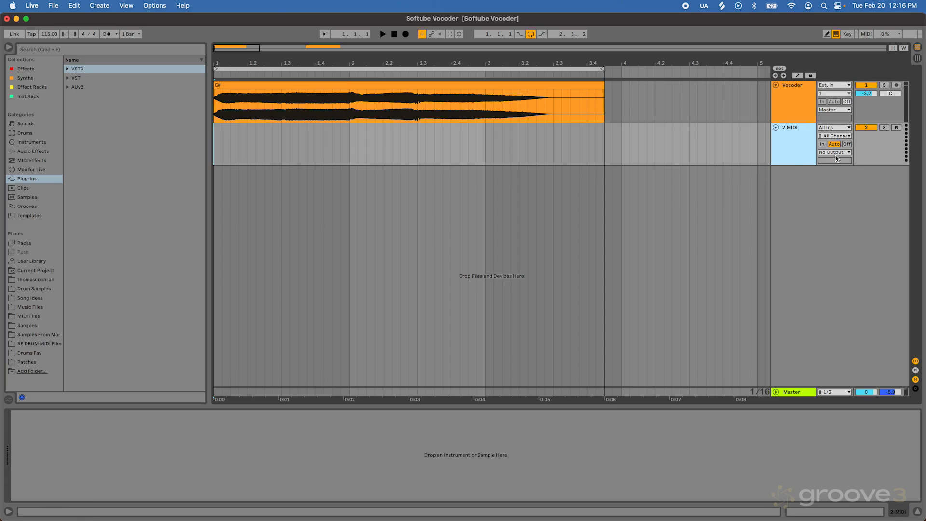
- Route the 2 MIDI track's MIDI To output into the Vocoder track
left_click(834, 152)
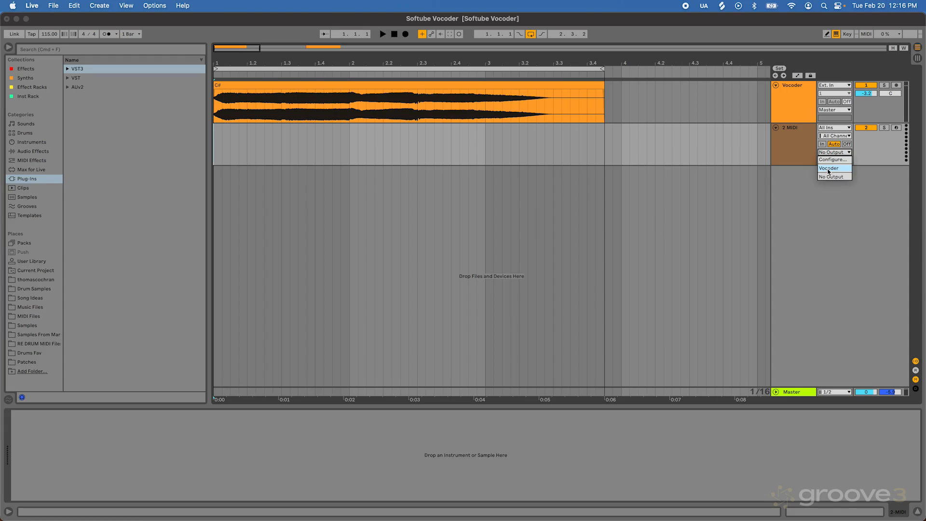
left_click(828, 168)
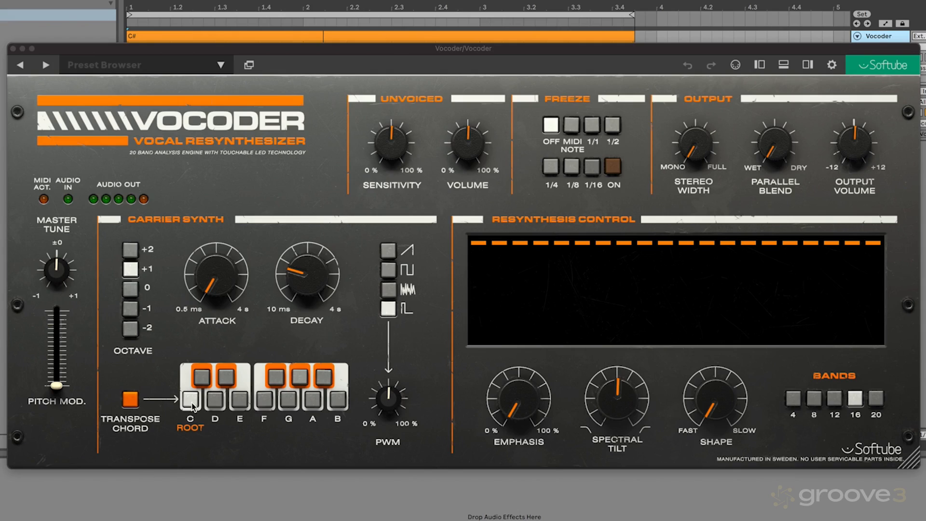
mouse_move(176, 277)
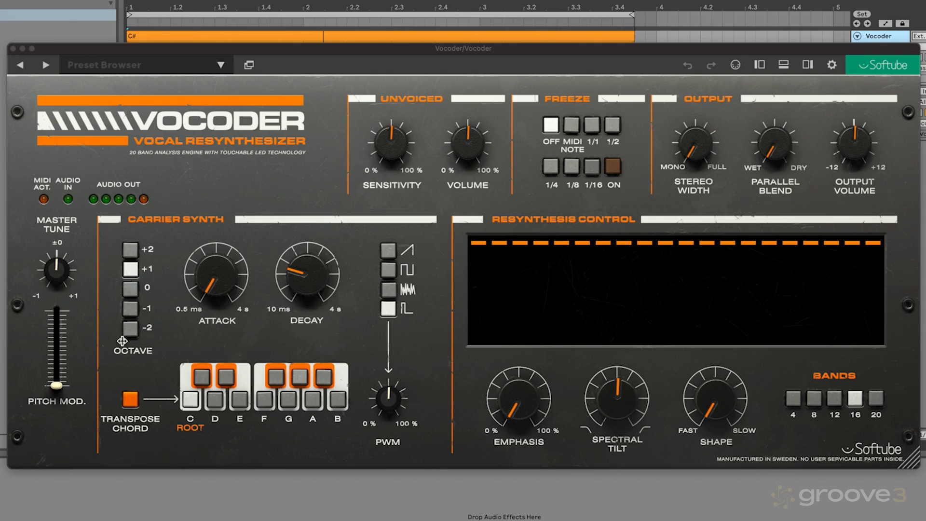
mouse_move(163, 314)
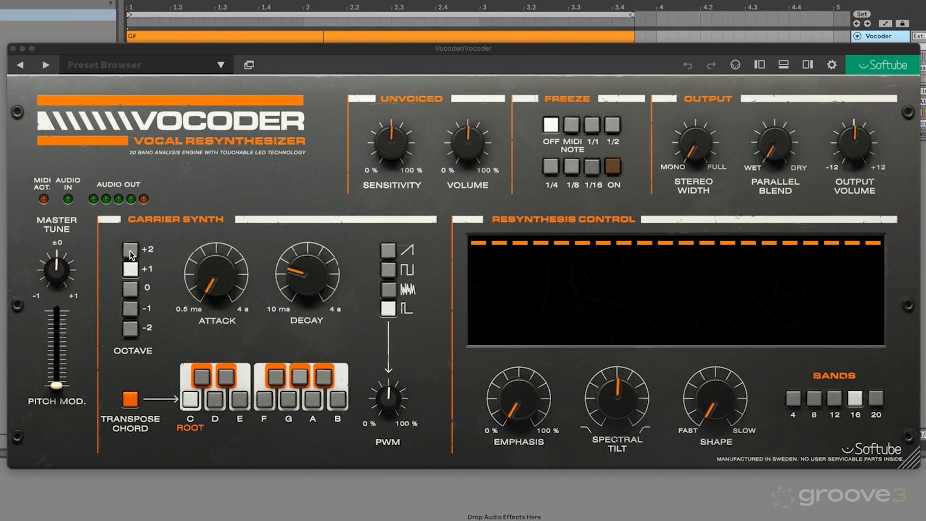
- Audition carrier synth octaves +2, +1, 0 and below zero, settling on 0
left_click(130, 249)
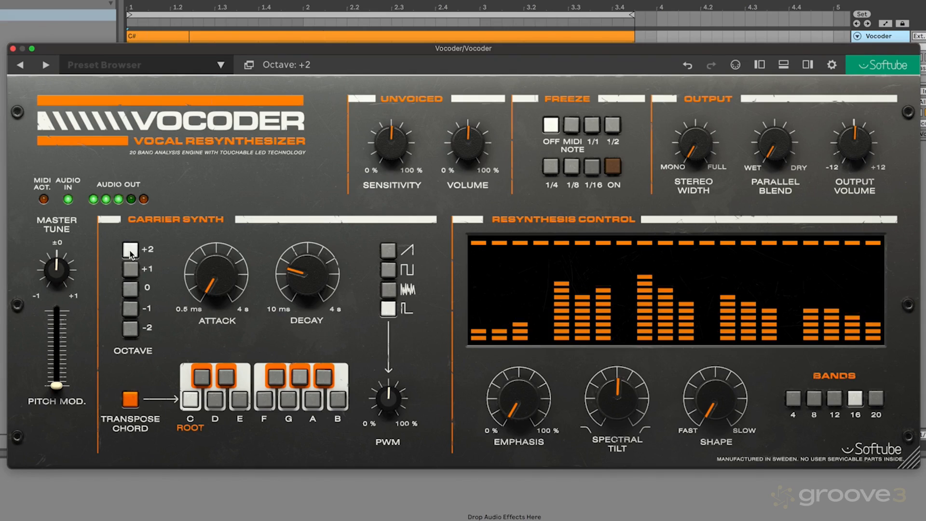
left_click(129, 269)
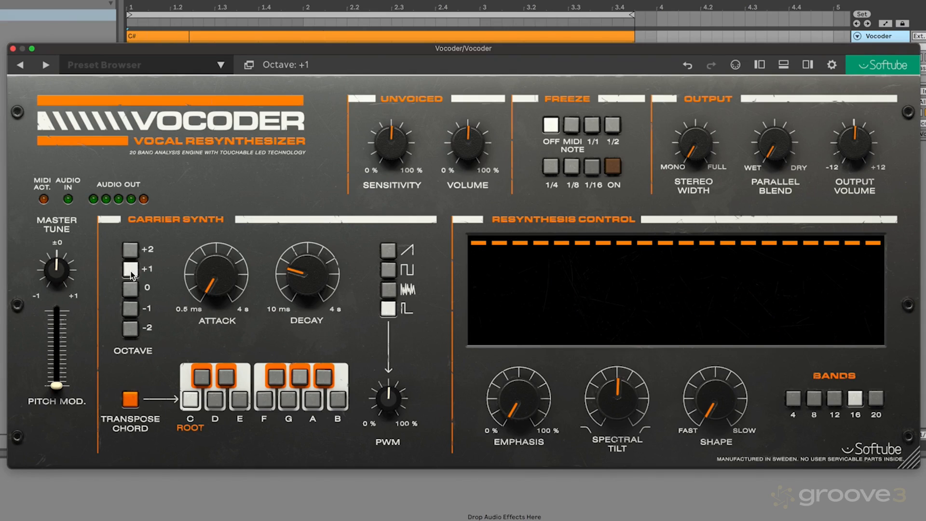
left_click(130, 289)
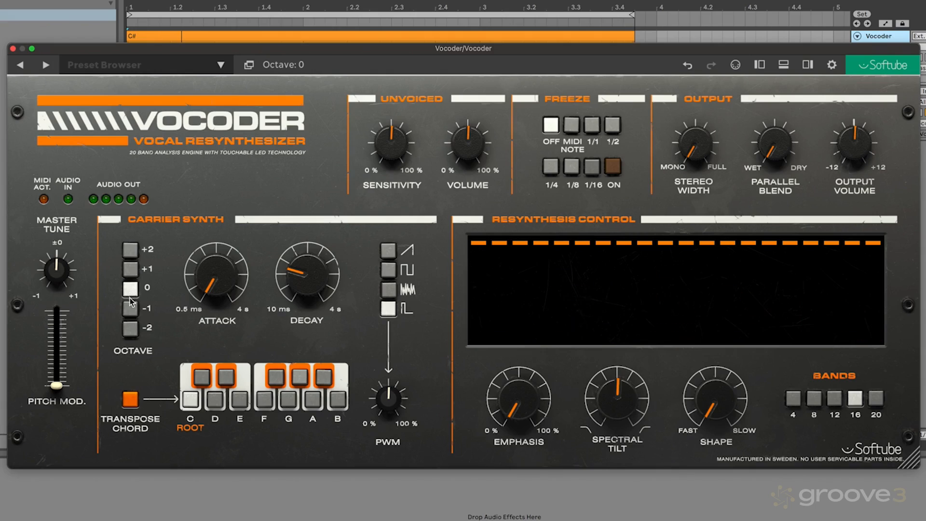
left_click(131, 328)
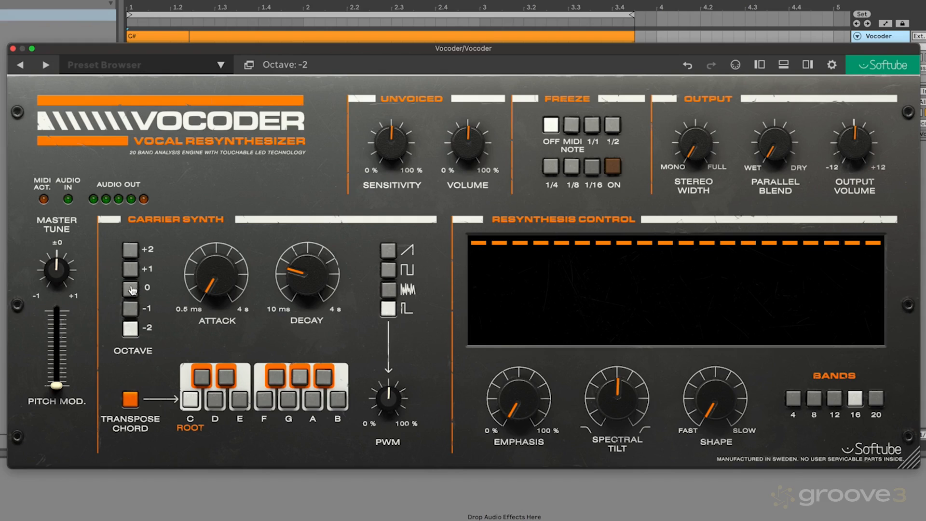
left_click(131, 288)
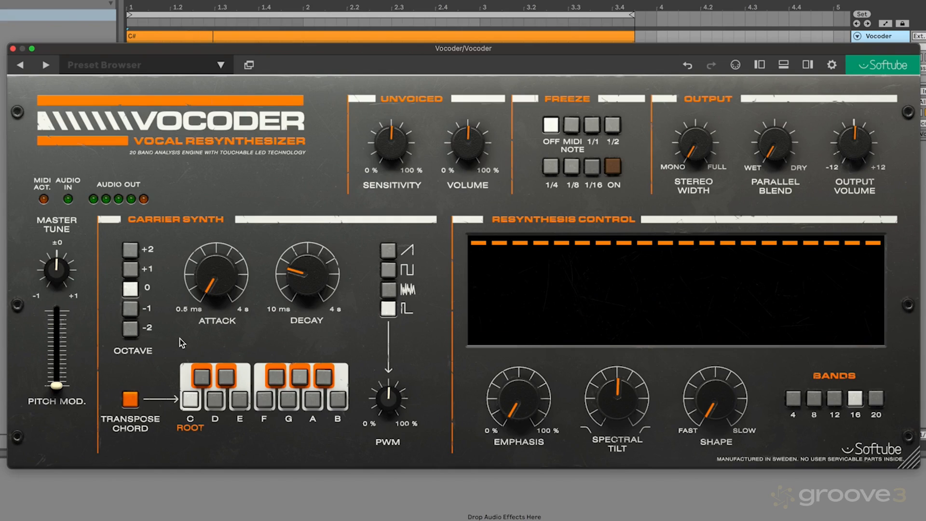
mouse_move(379, 332)
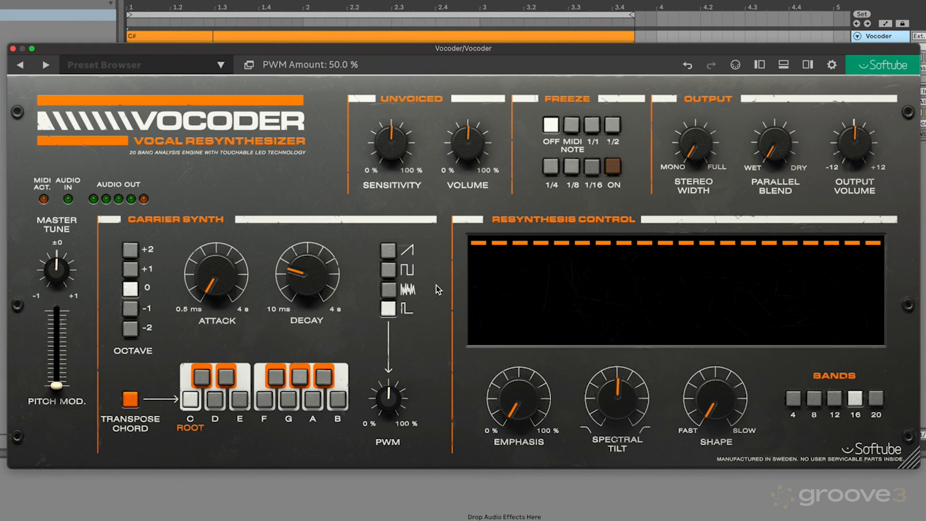
- Audition the carrier waveforms saw, square, noise and pulse in turn
left_click(388, 250)
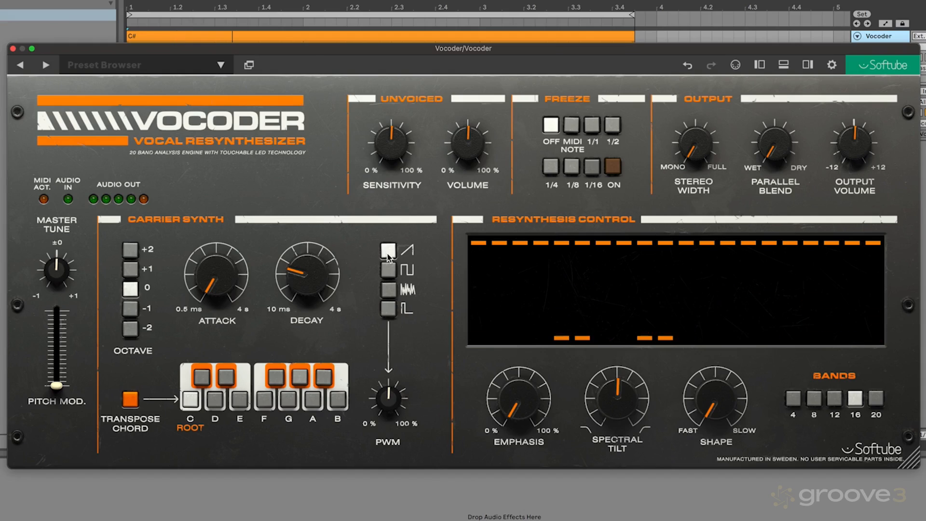
left_click(387, 270)
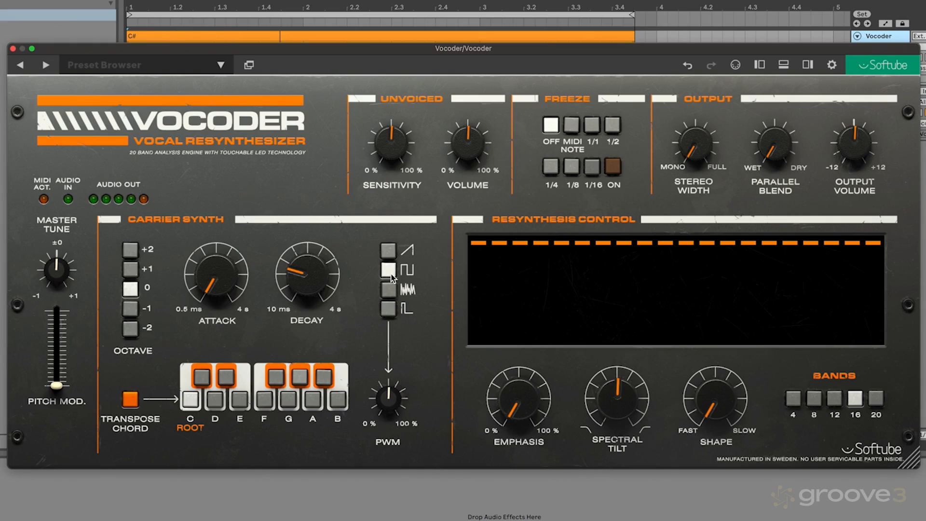
left_click(387, 290)
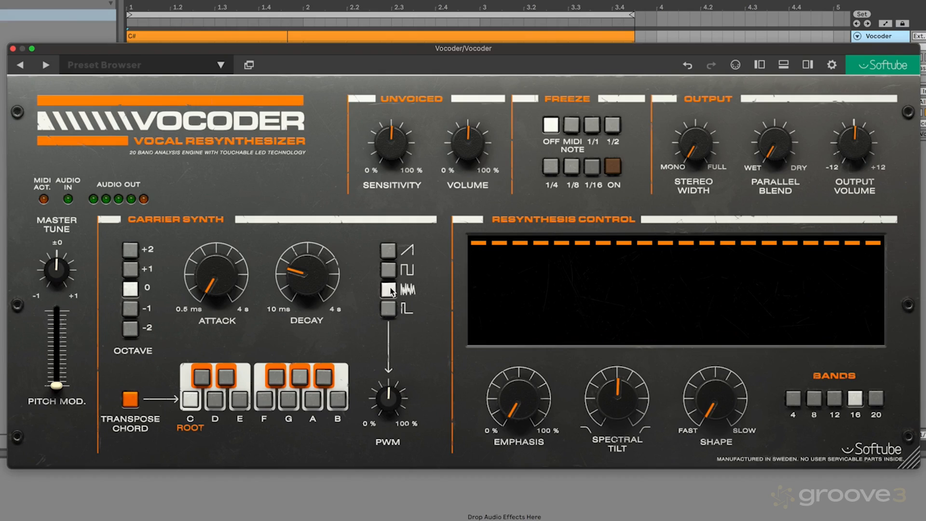
mouse_move(393, 292)
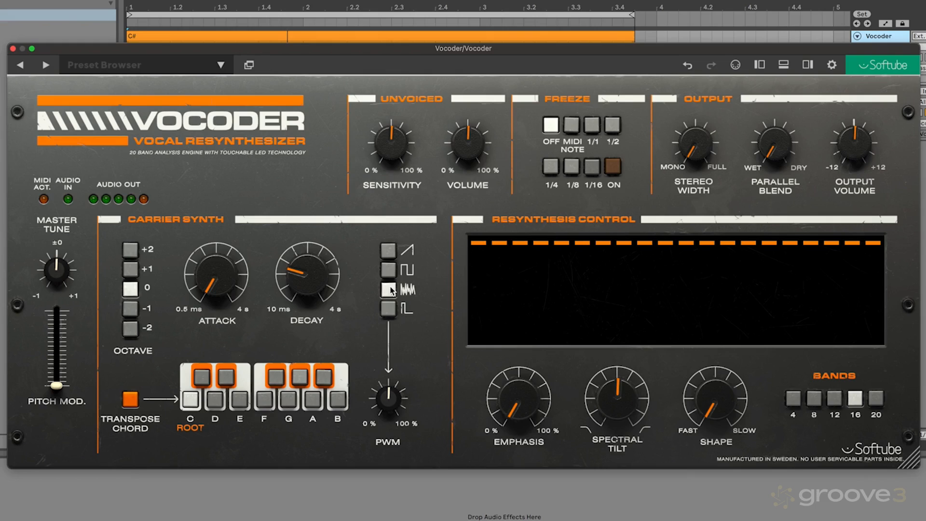
left_click(388, 310)
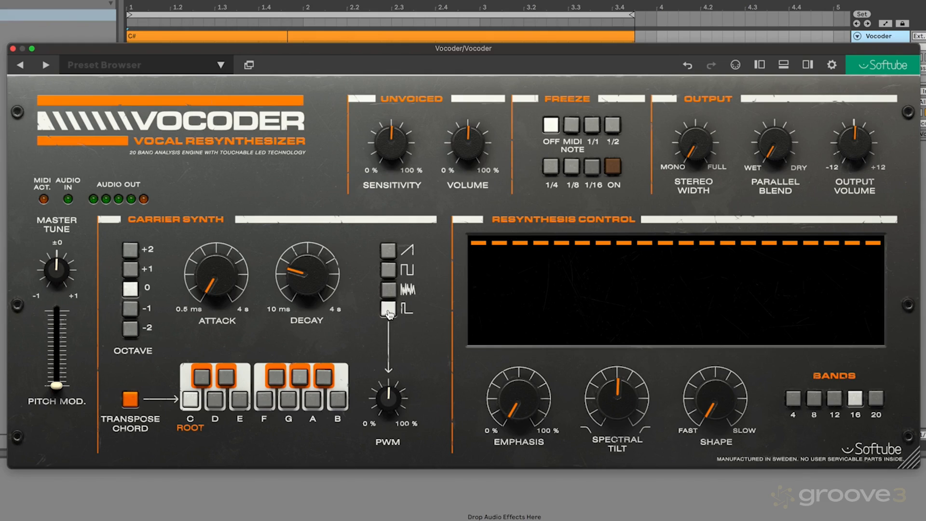
left_click(387, 308)
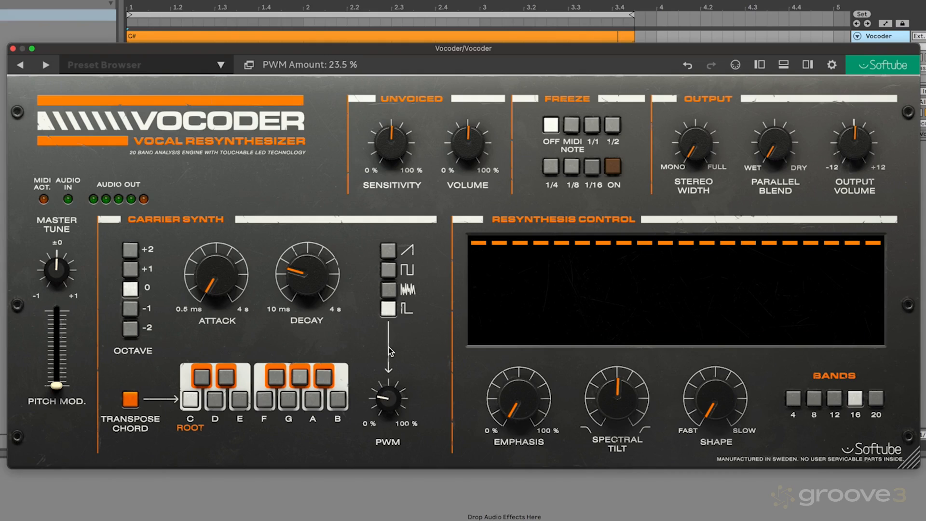
mouse_move(387, 395)
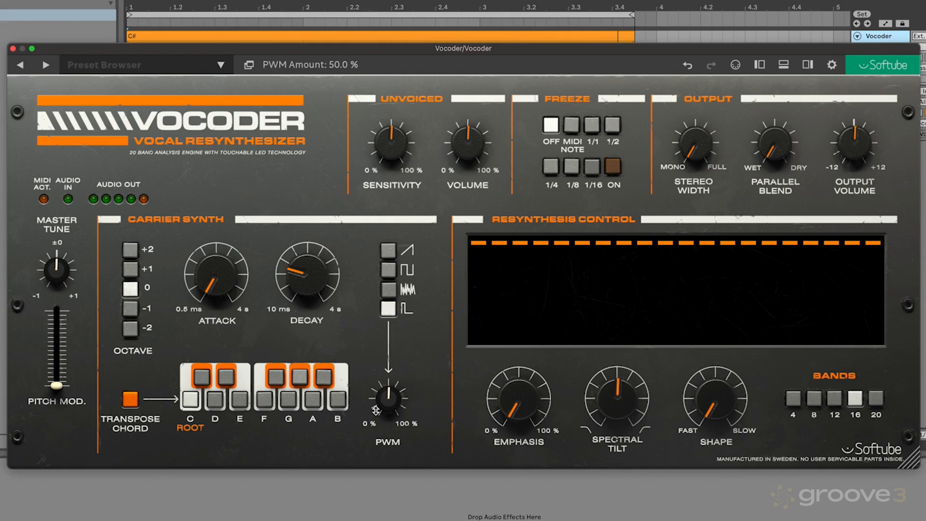
- Reset the pulse width to 50% on a saw carrier and close the plugin window
left_click(387, 250)
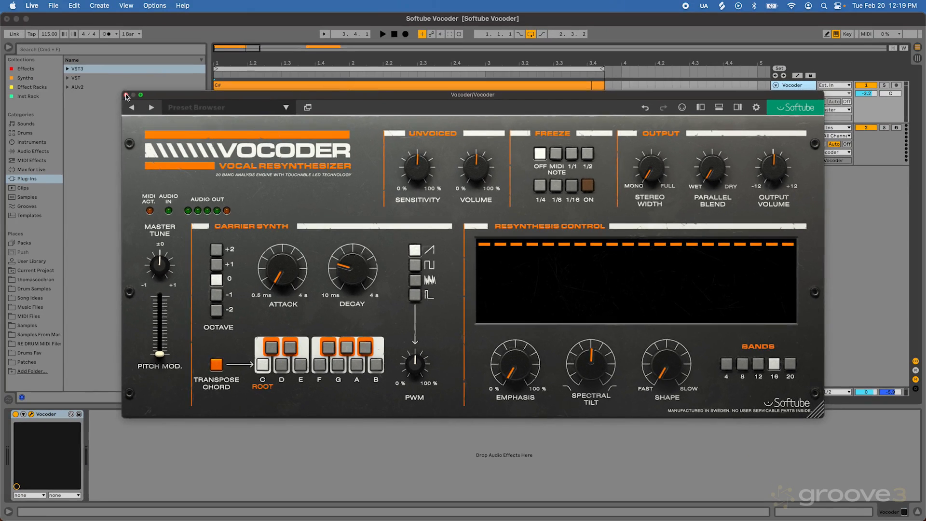
left_click(127, 95)
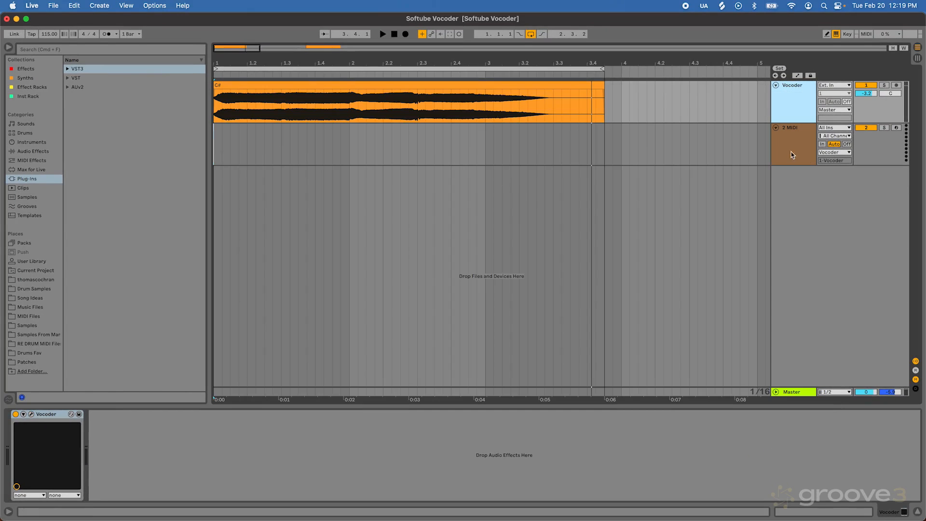
mouse_move(805, 114)
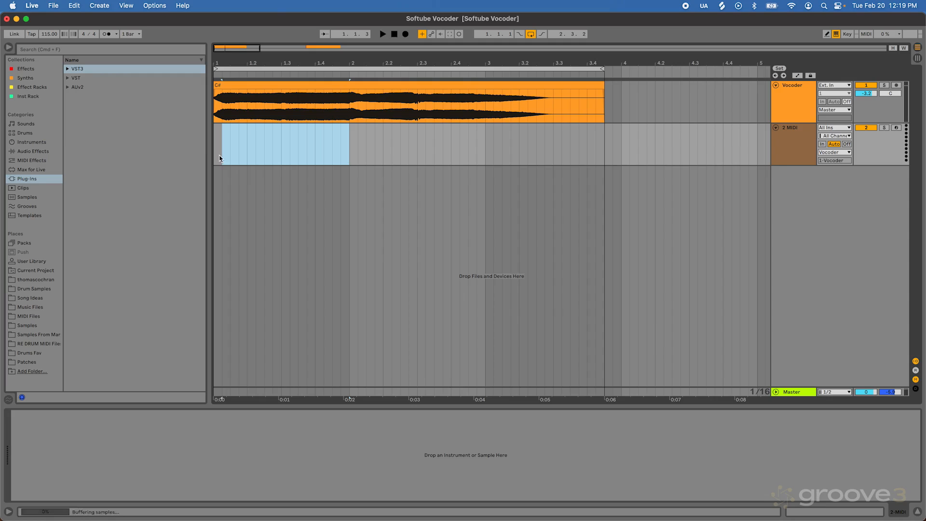
- Open the empty one-bar MIDI clip in the Clip View note editor
double_click(284, 145)
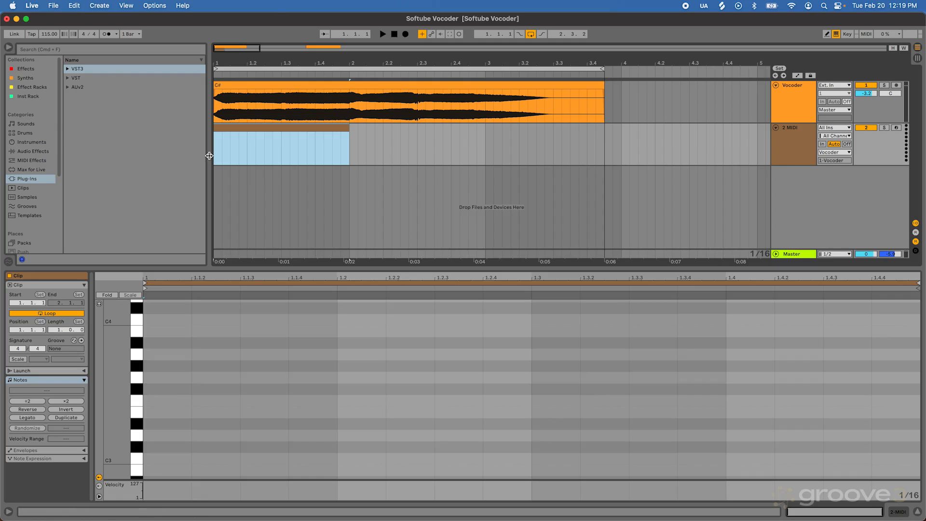
left_click(263, 458)
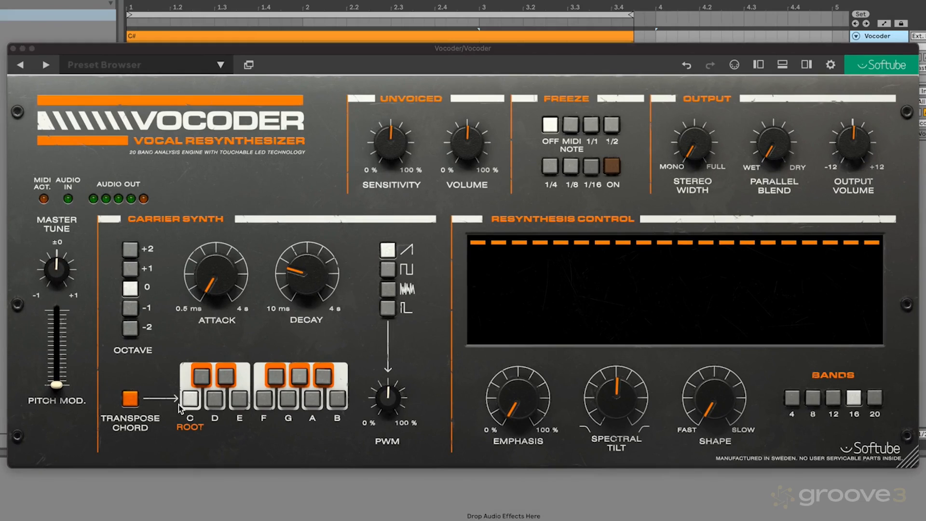
- Switch Transpose Chord off and lengthen the carrier decay to about 2.1 seconds
left_click(130, 400)
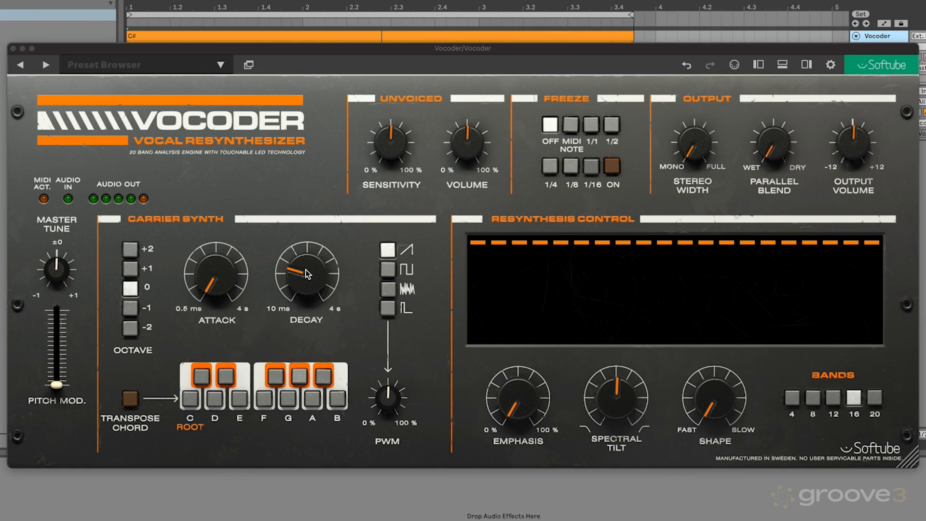
left_click_drag(306, 271, 306, 248)
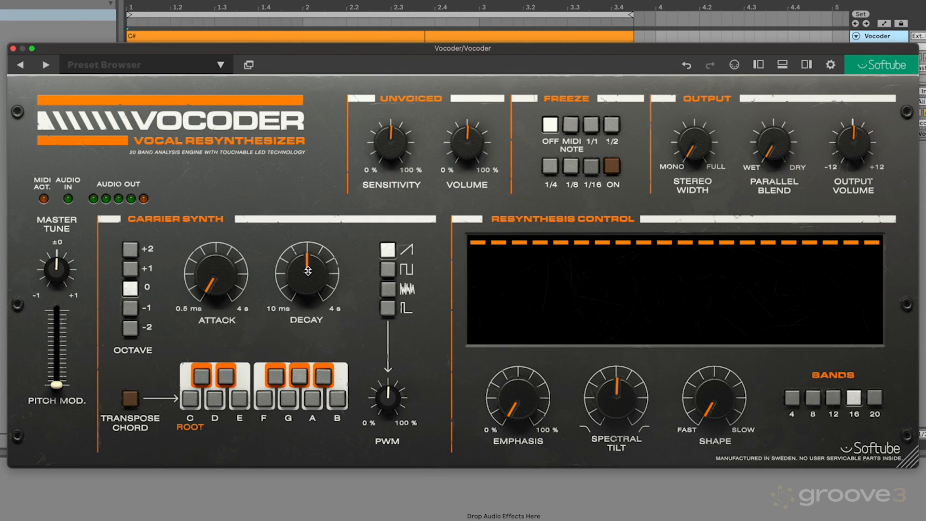
left_click_drag(306, 272, 313, 248)
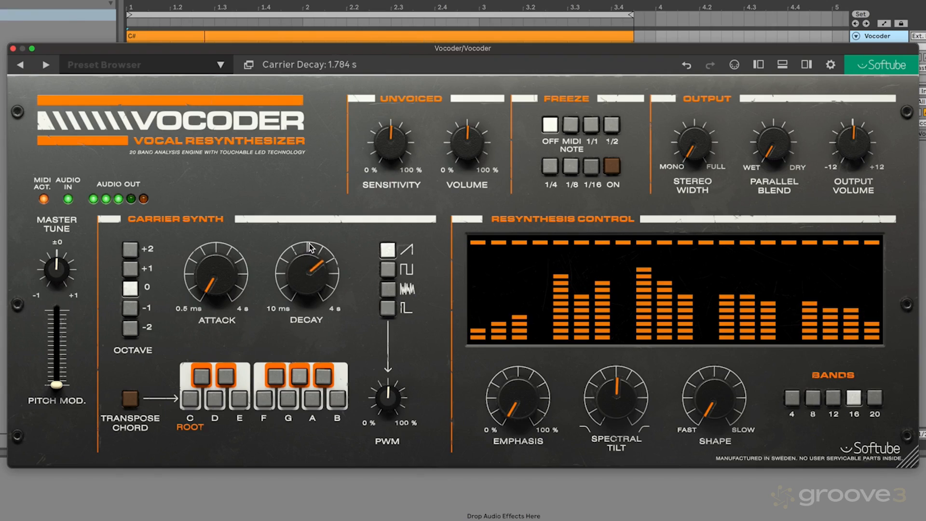
left_click_drag(306, 272, 313, 248)
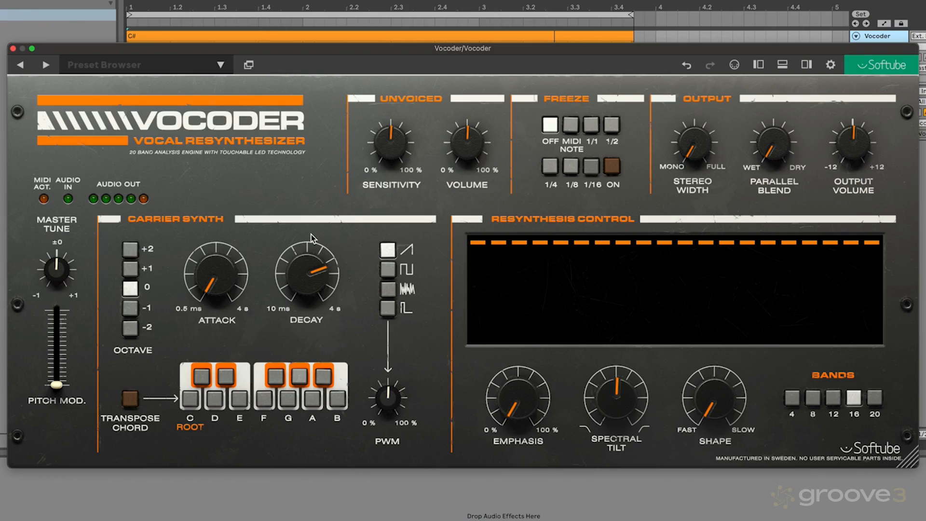
left_click_drag(306, 278, 313, 275)
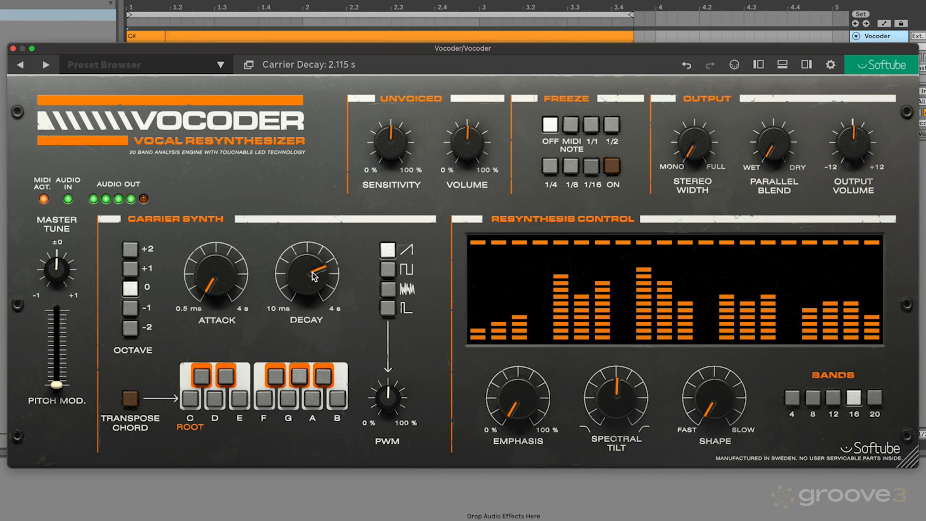
left_click_drag(305, 271, 312, 336)
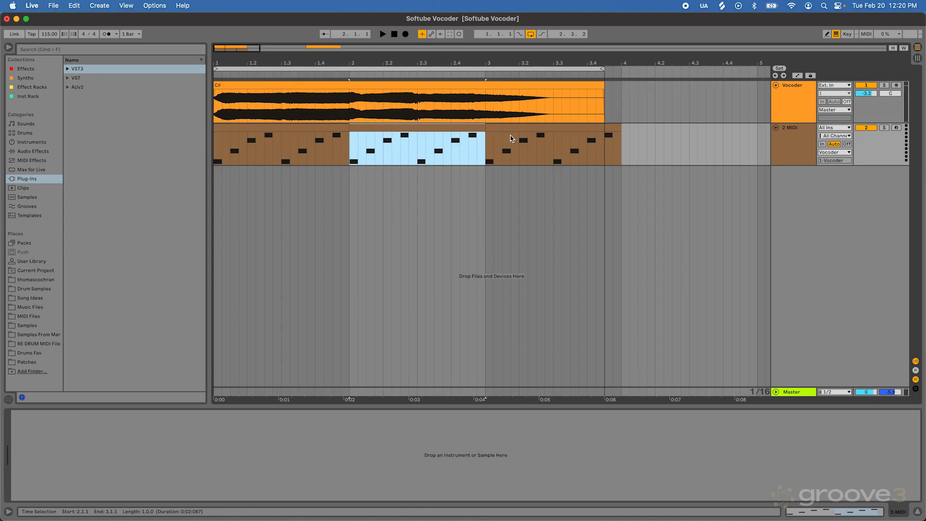
- Replace the clip's arpeggiated notes with a sustained C3–E3–G3 chord
double_click(419, 147)
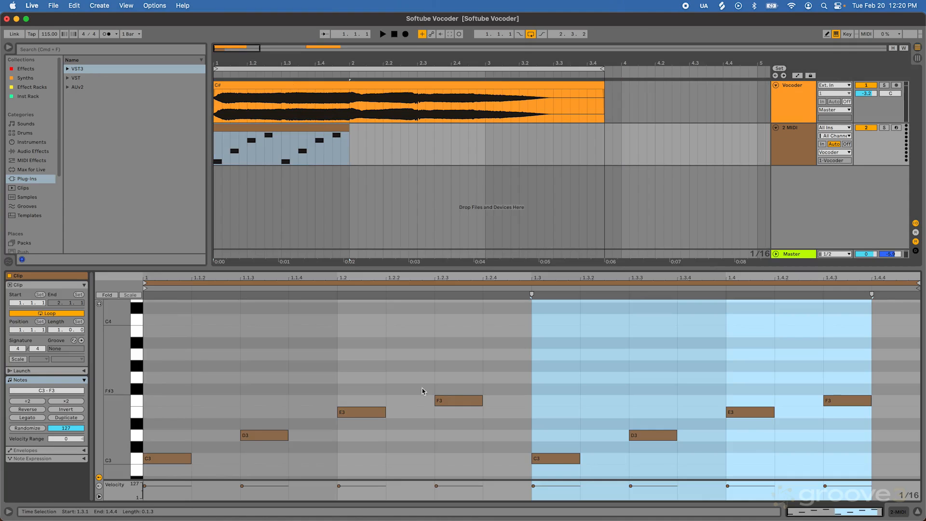
left_click(165, 412)
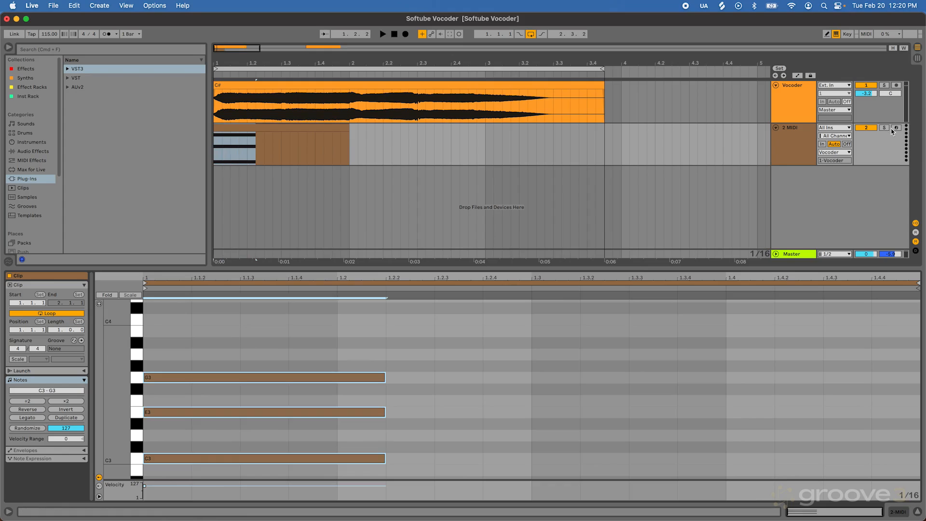
mouse_move(388, 411)
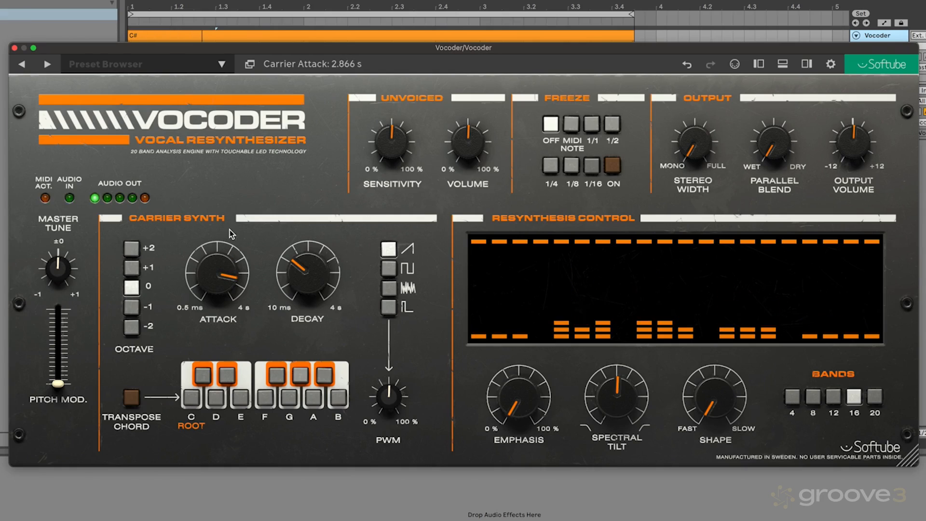
- Turn the carrier attack and decay back down to about 0.15 s and close the plugin
left_click_drag(217, 278, 216, 265)
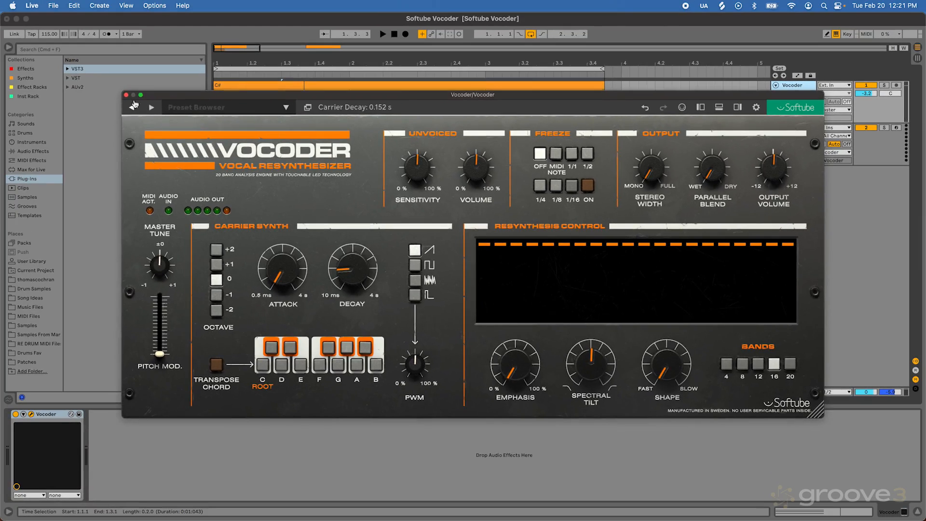
left_click(126, 94)
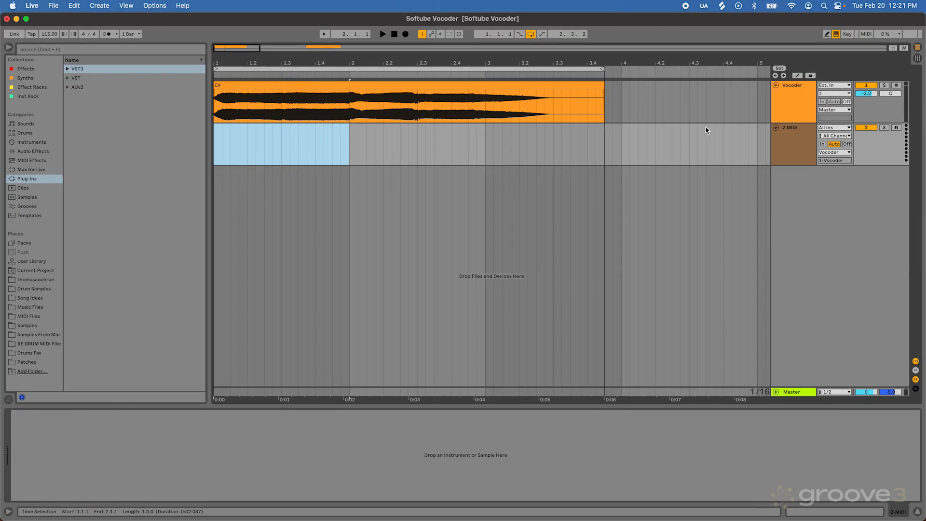
- Reopen the Vocoder, enable Transpose Chord with E and G added, then close it
left_click(792, 84)
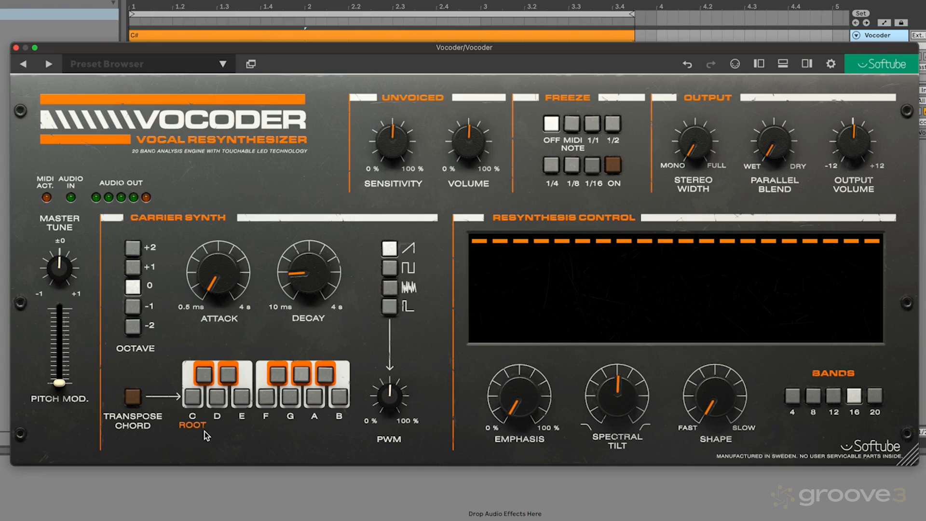
left_click(192, 397)
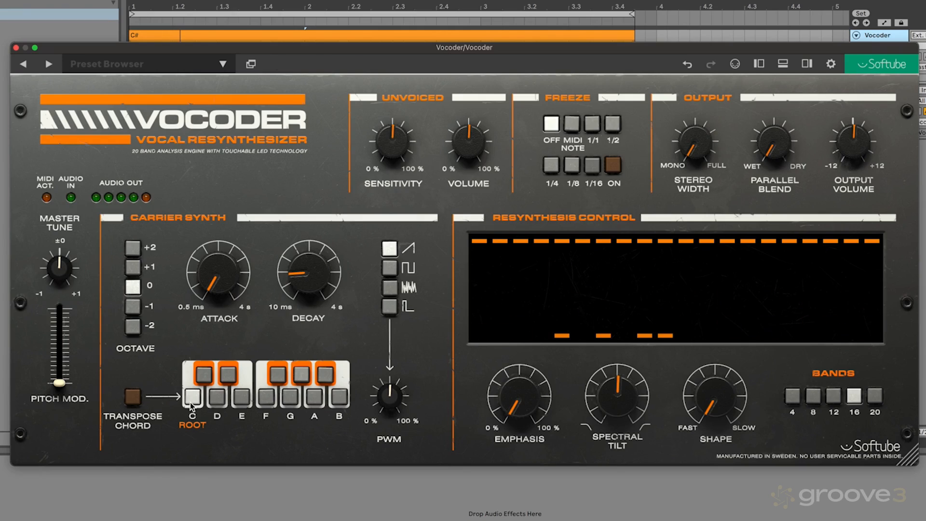
left_click(132, 397)
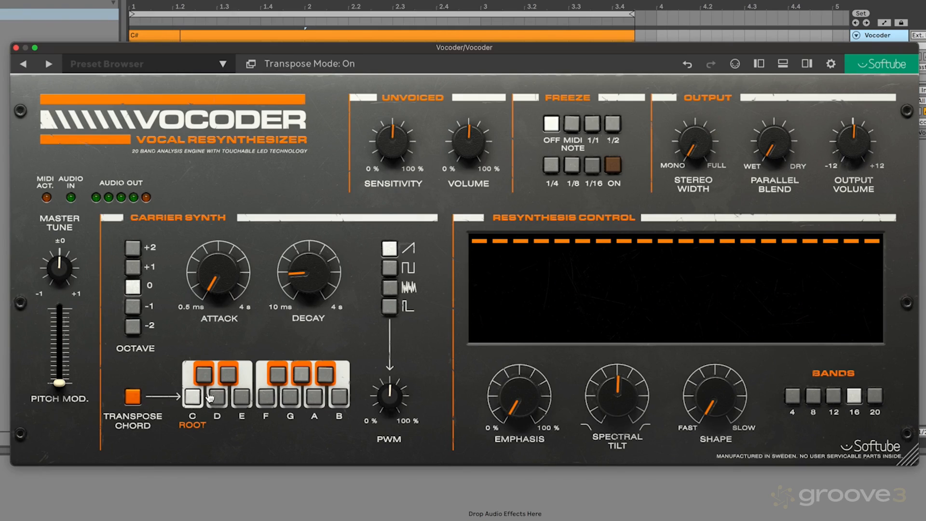
left_click(193, 397)
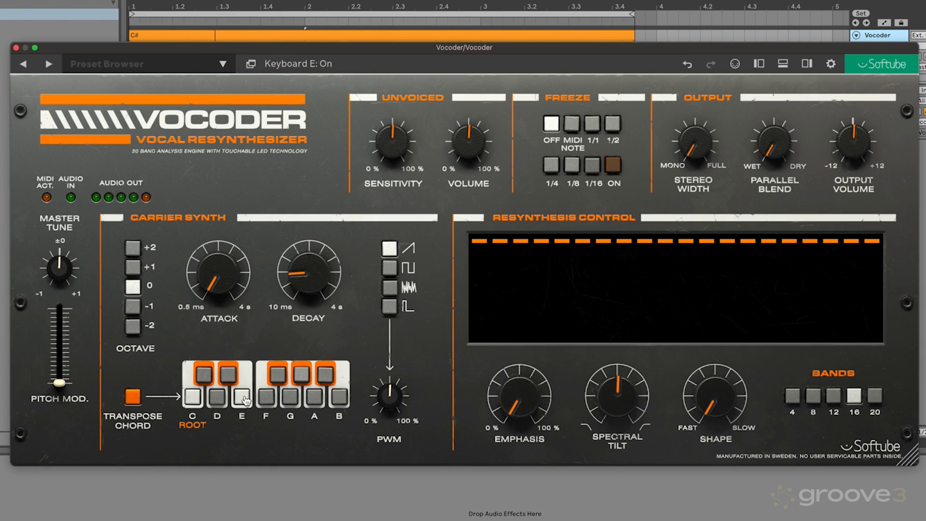
left_click(289, 397)
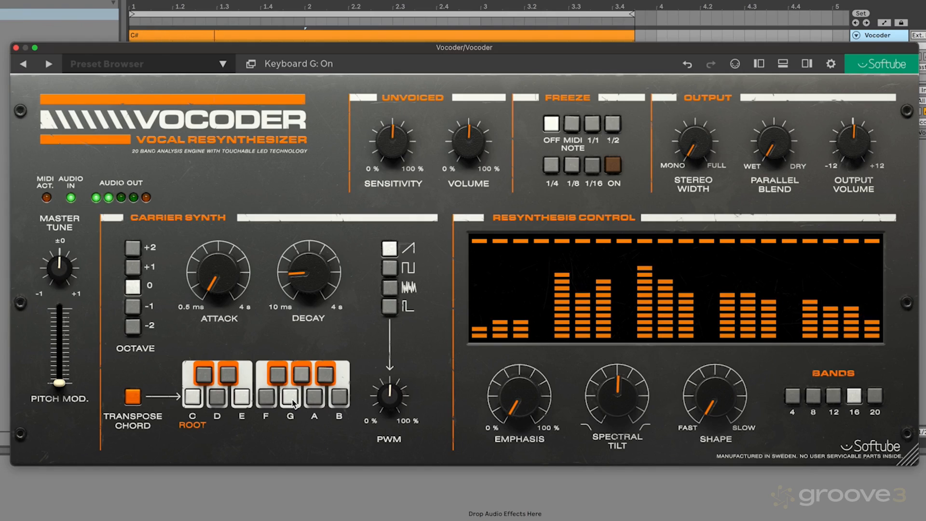
left_click(133, 396)
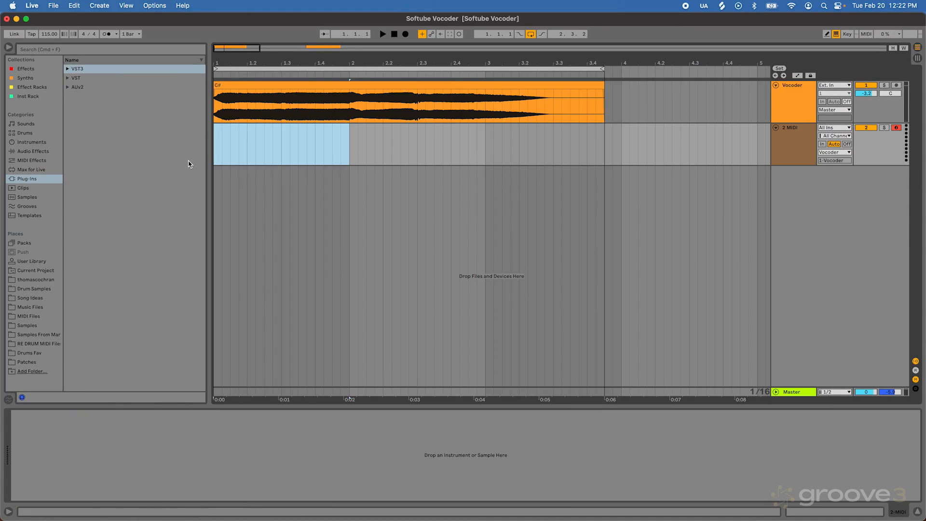
double_click(281, 144)
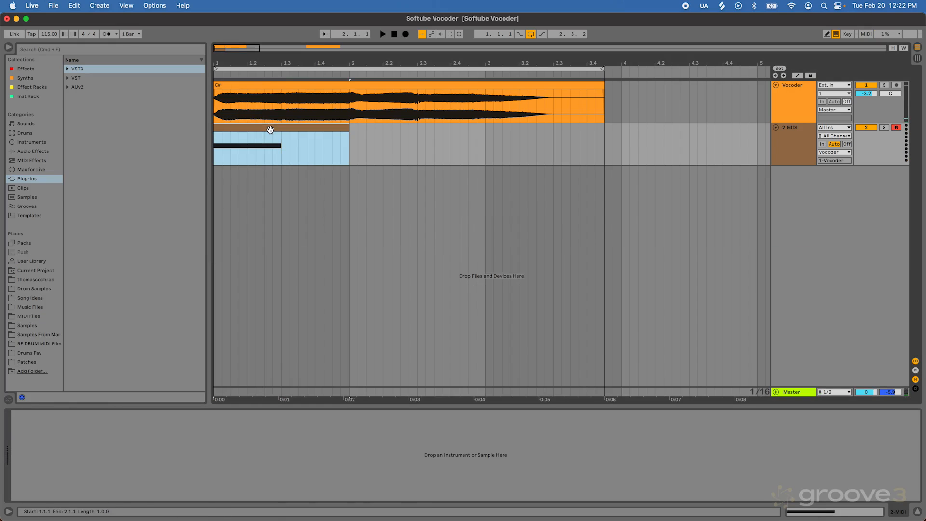
double_click(281, 148)
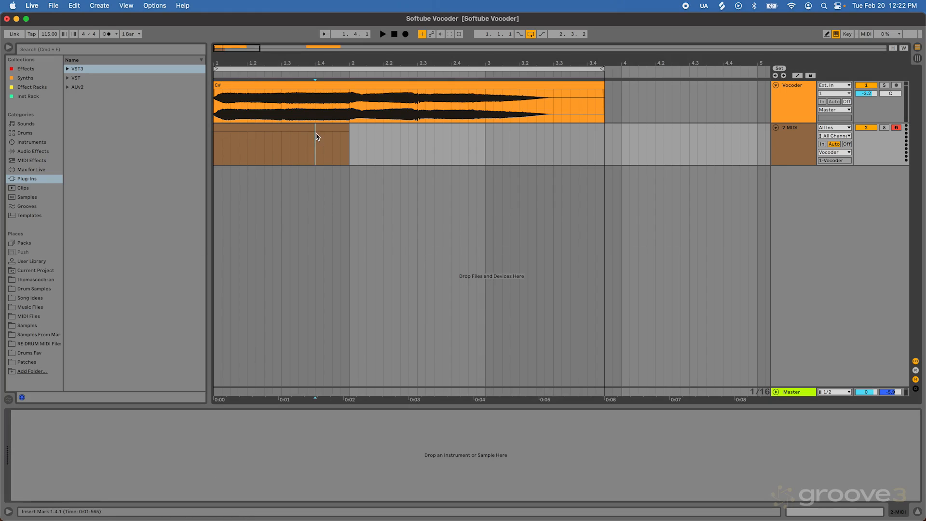
left_click(791, 85)
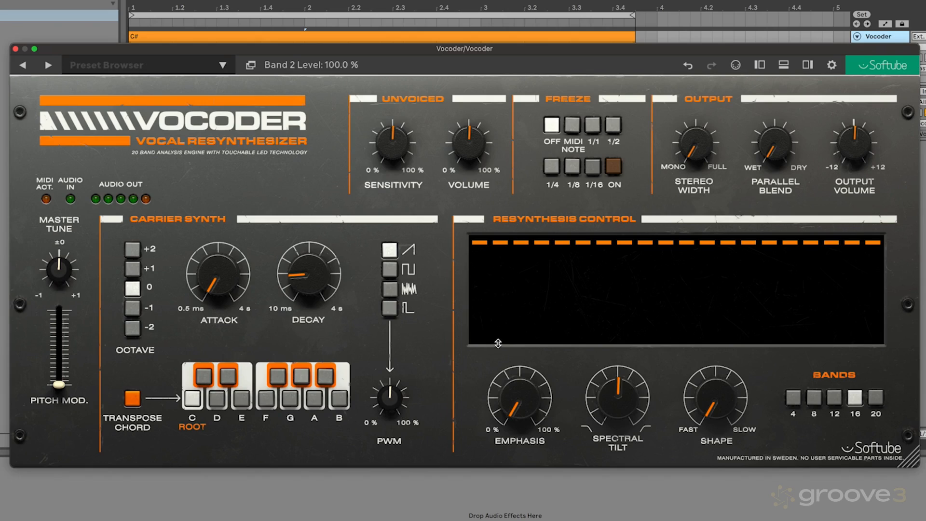
- Audition 4, 8, 12 and 16 analysis bands, returning to the full 20 bands
left_click(855, 397)
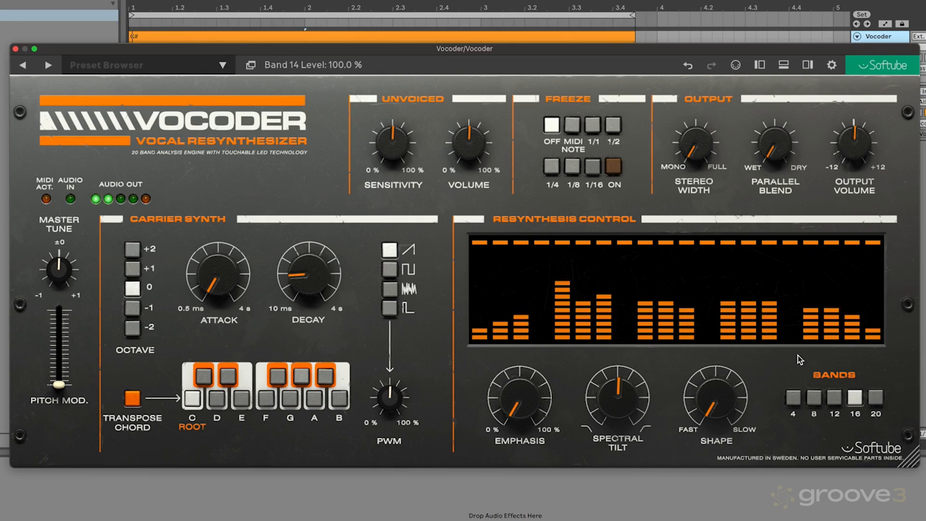
left_click(793, 396)
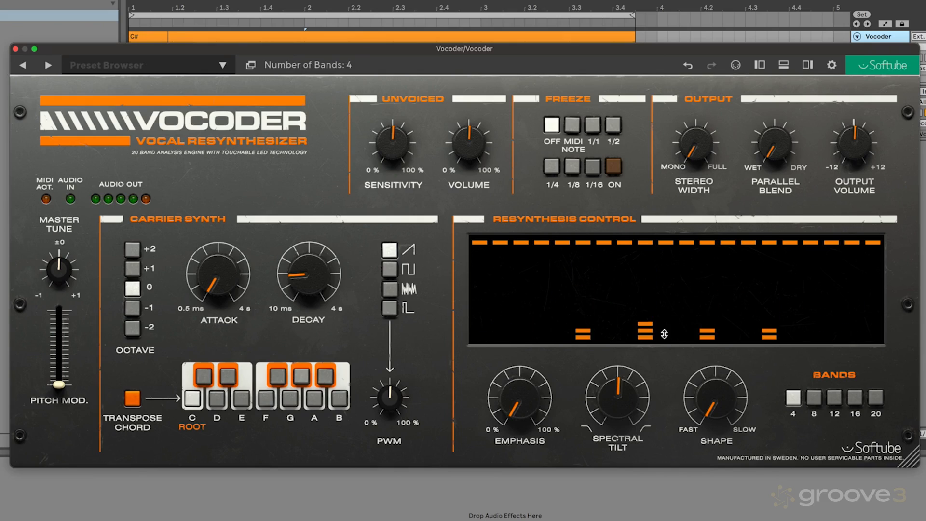
left_click(833, 396)
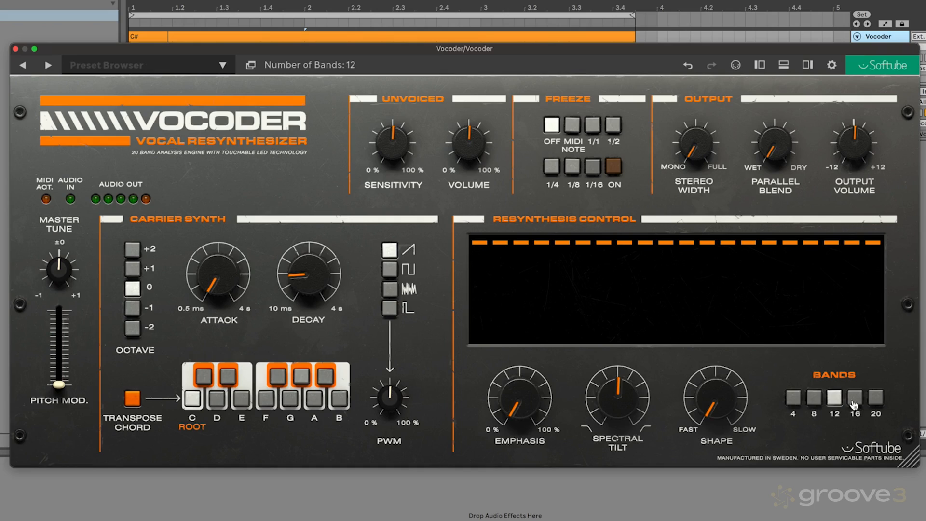
left_click(854, 397)
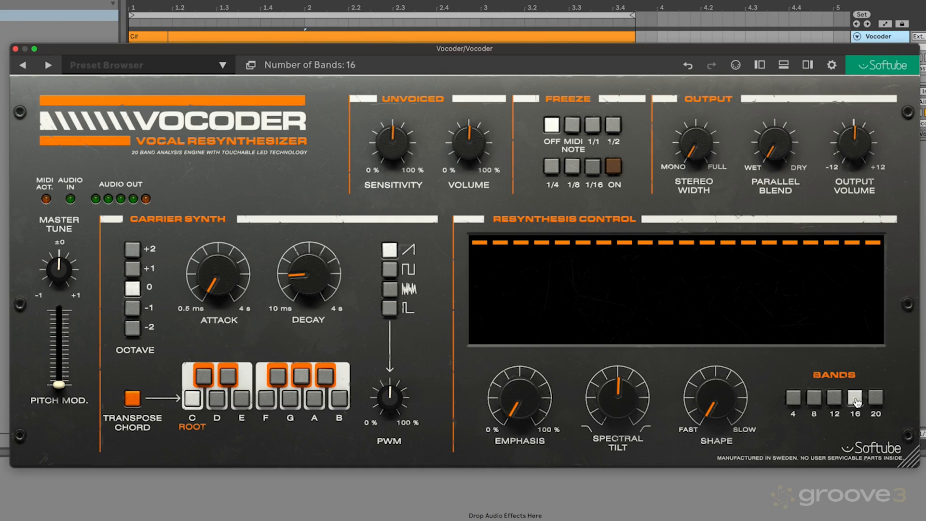
left_click(875, 397)
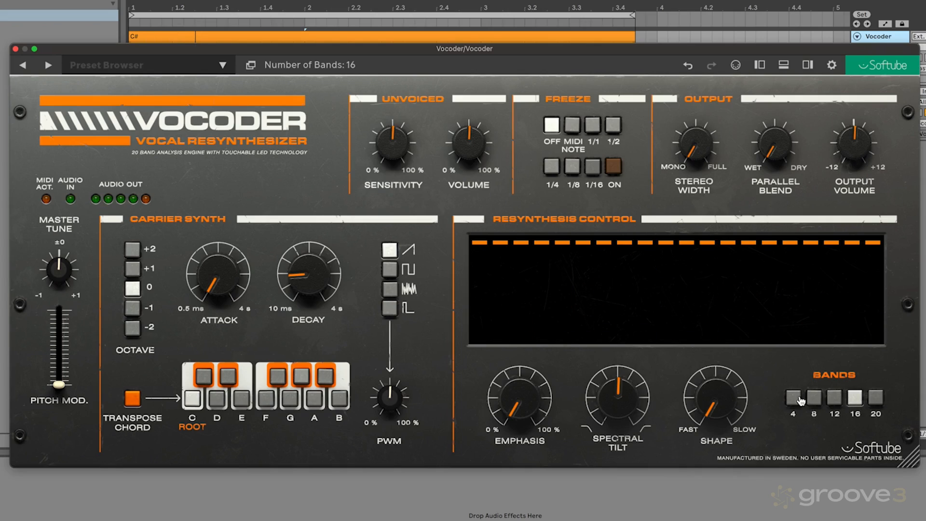
left_click(792, 397)
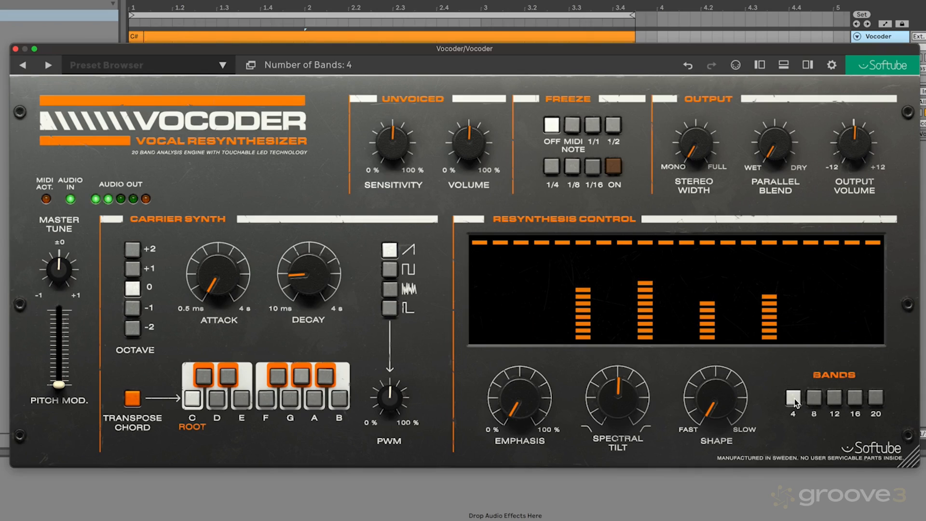
left_click(812, 399)
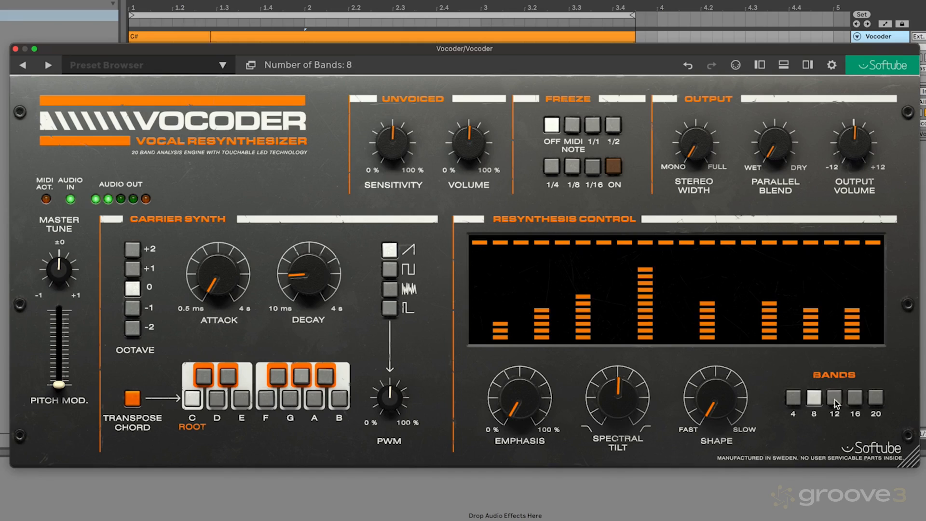
left_click(855, 397)
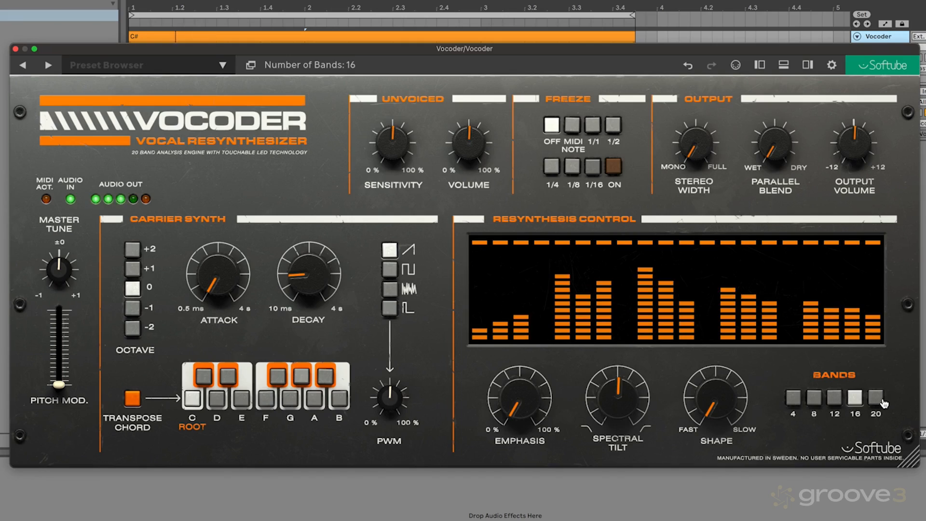
left_click(875, 397)
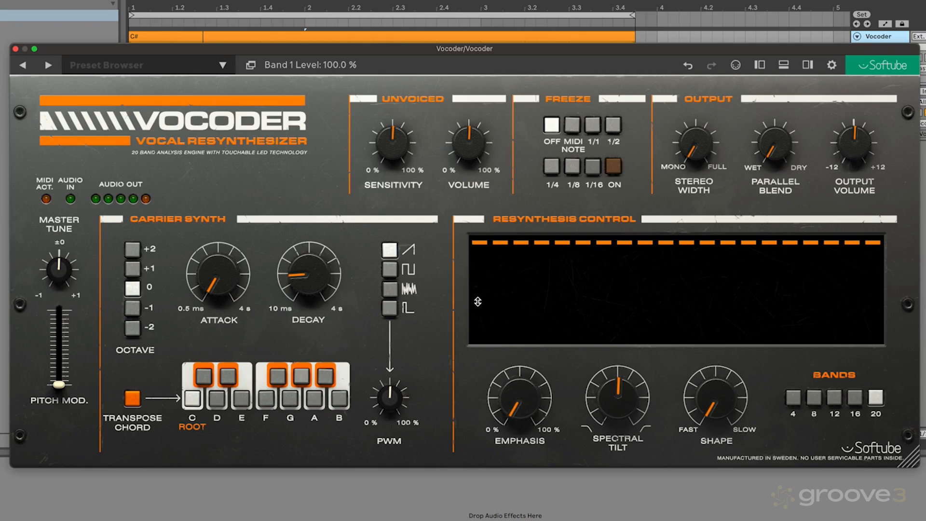
- Sketch a custom band level curve, try 16 bands, then return the Vocoder to 20 bands
left_click_drag(479, 301, 772, 276)
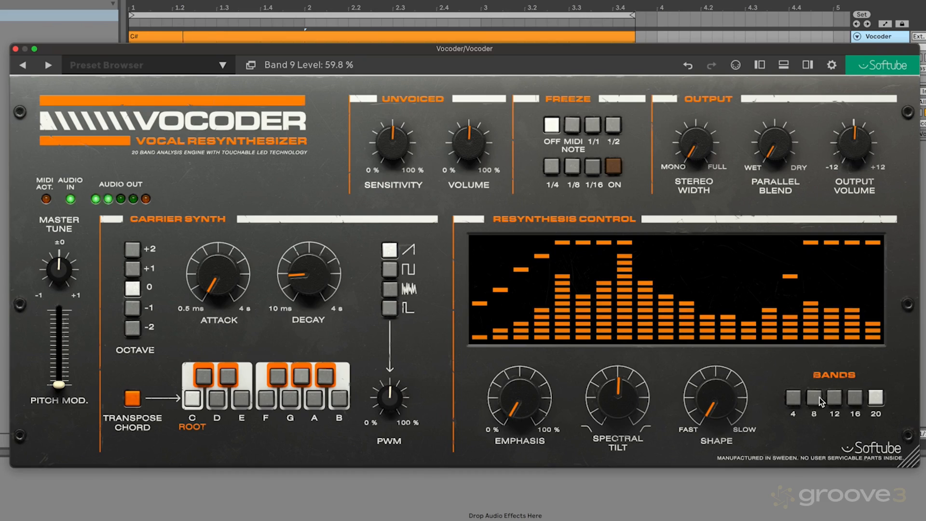
left_click(854, 397)
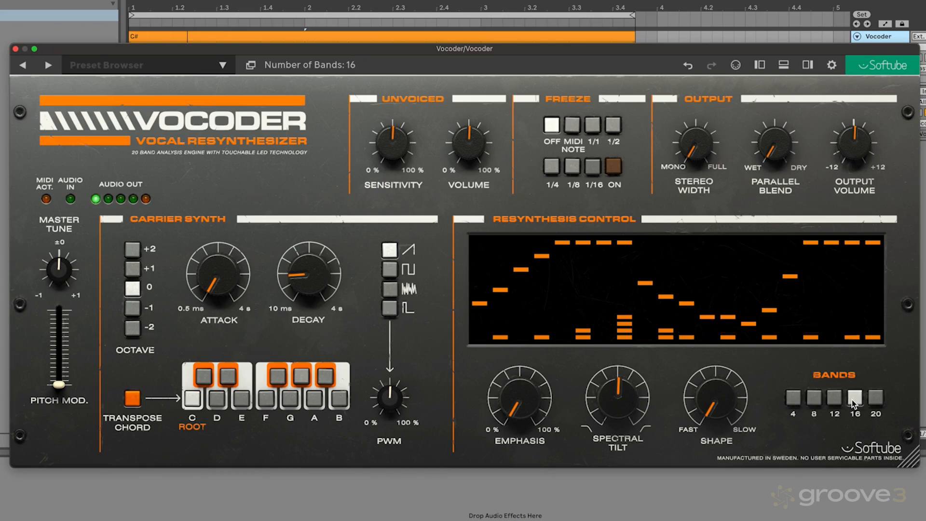
left_click(875, 397)
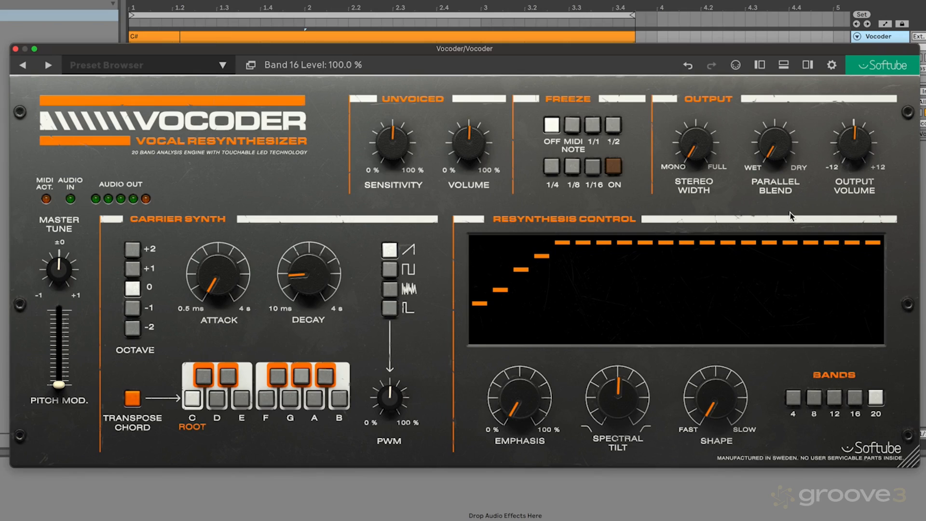
mouse_move(810, 361)
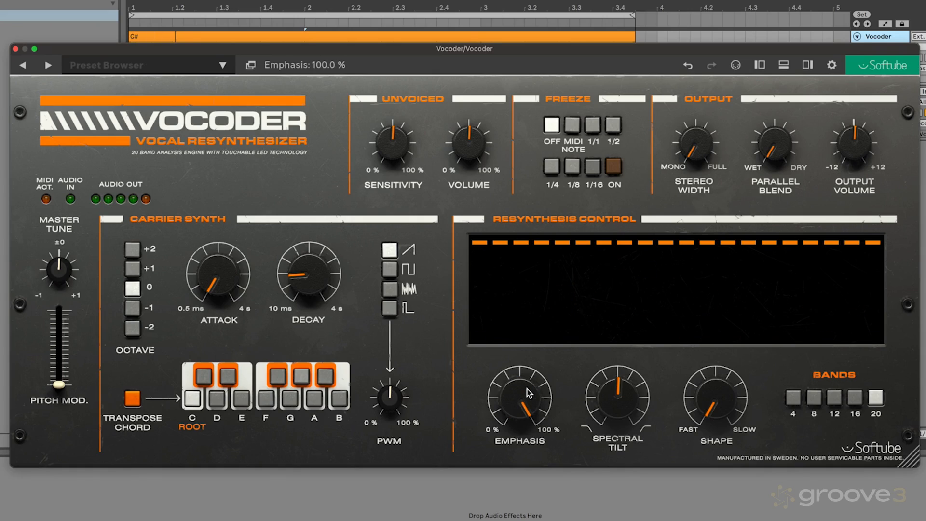
- Lower Emphasis, then sweep Spectral Tilt up to about 60% and back down near 28%
left_click_drag(519, 396, 518, 425)
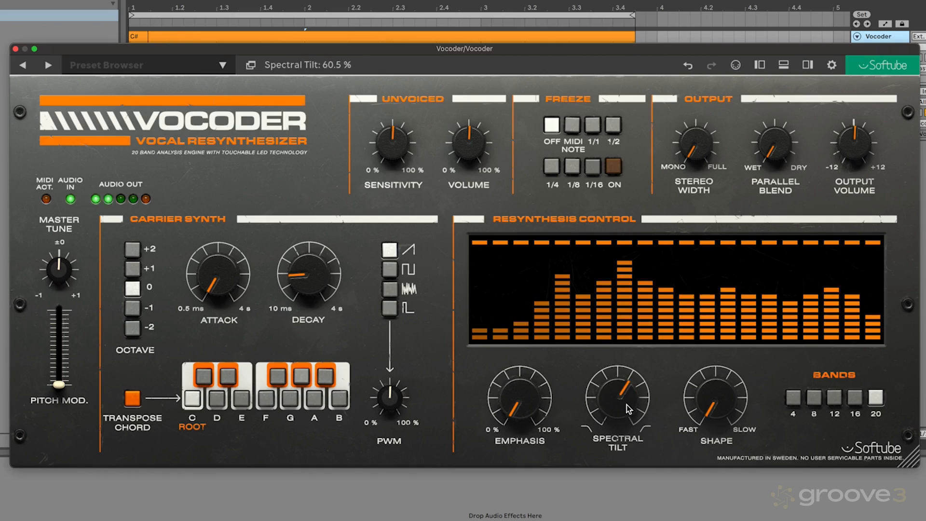
left_click_drag(617, 393, 624, 411)
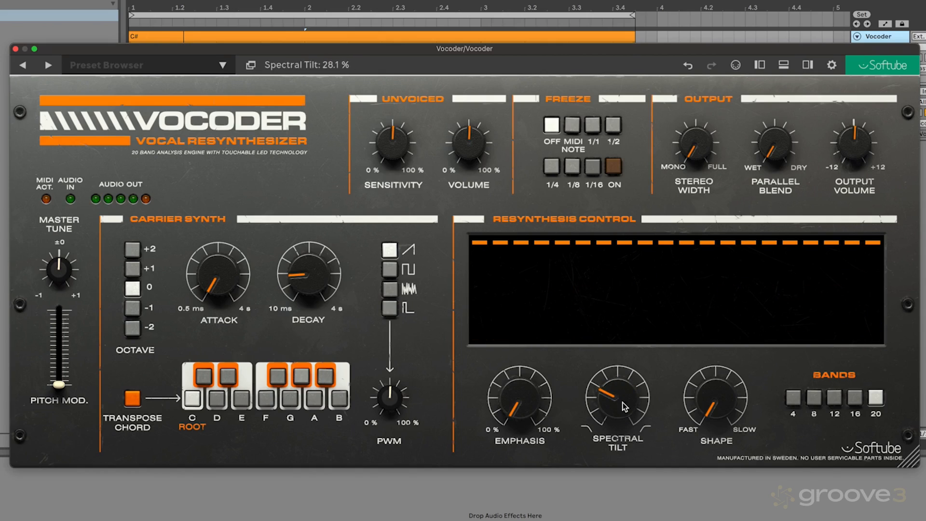
left_click_drag(613, 393, 624, 414)
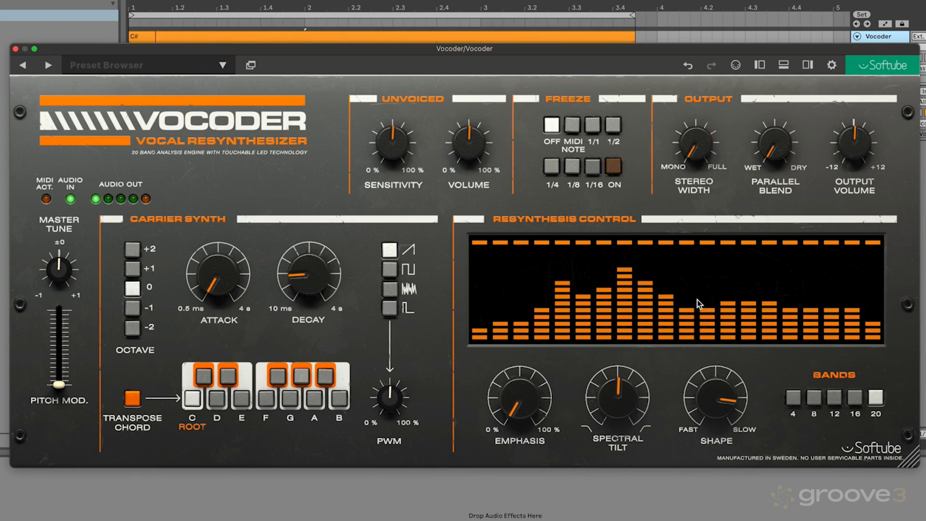
- Sweep the Shape knob between fast and fully slow, ending back toward the fast side
left_click_drag(713, 389, 725, 400)
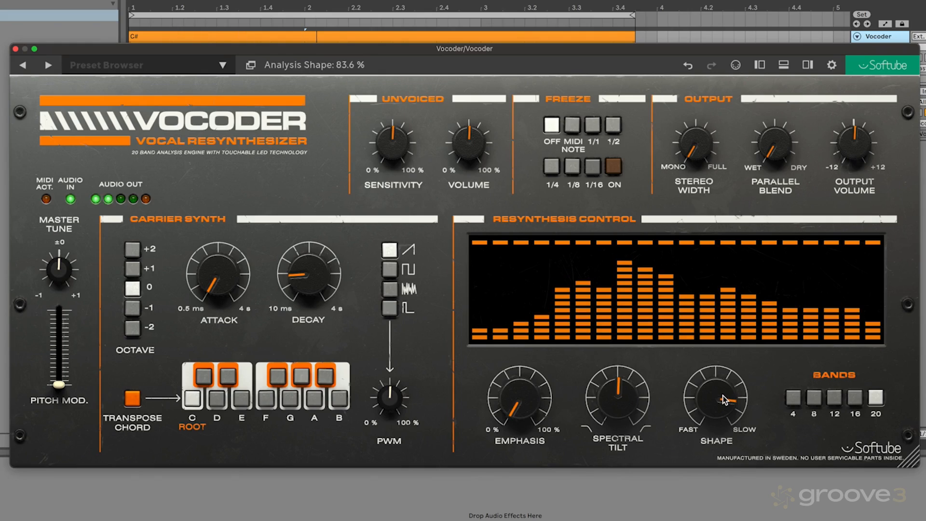
left_click_drag(722, 390, 705, 407)
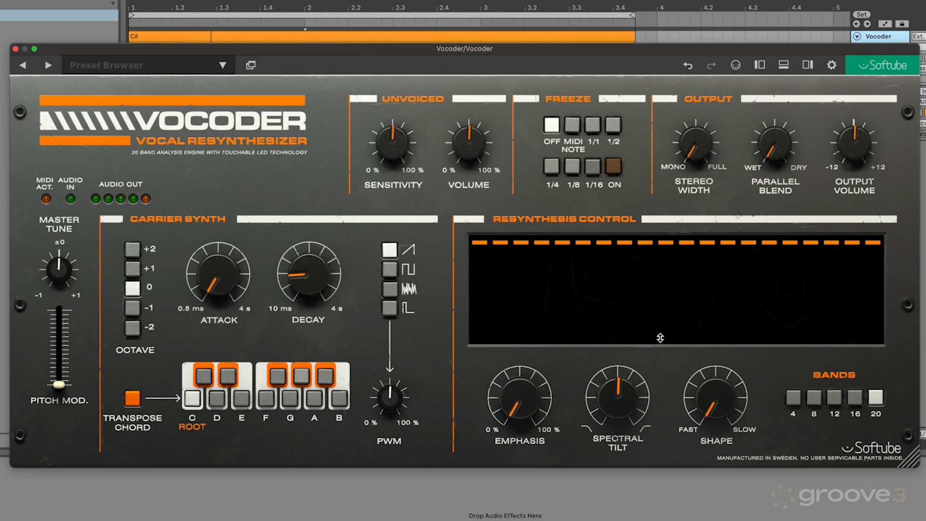
left_click_drag(712, 399, 712, 381)
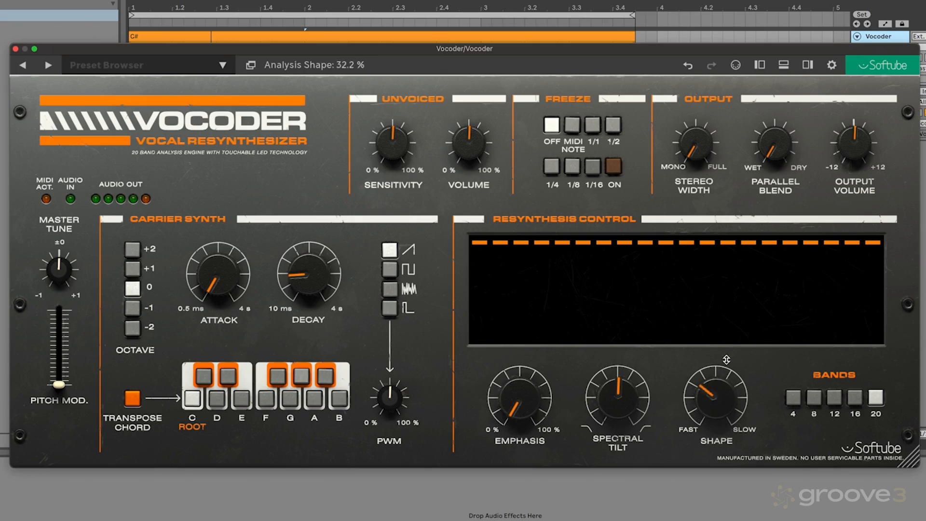
left_click_drag(715, 401, 715, 395)
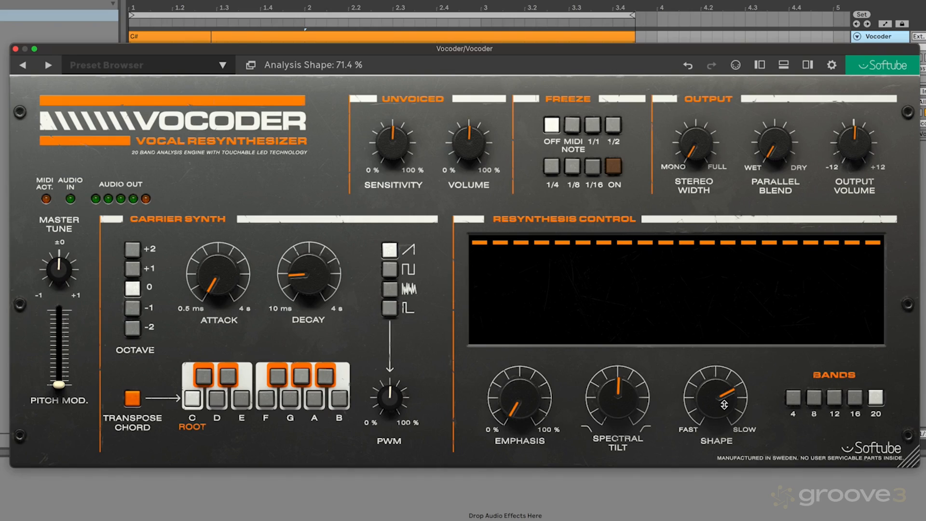
left_click_drag(724, 405, 733, 410)
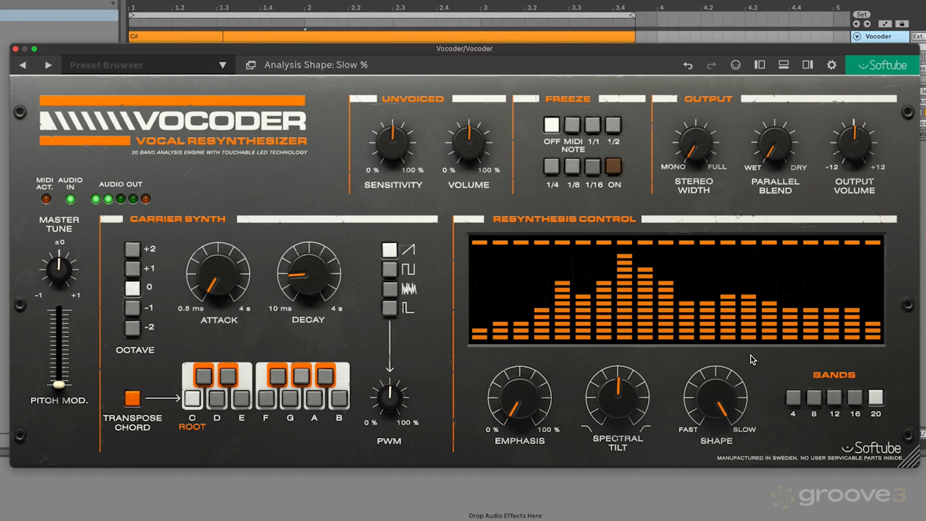
left_click_drag(714, 392, 724, 401)
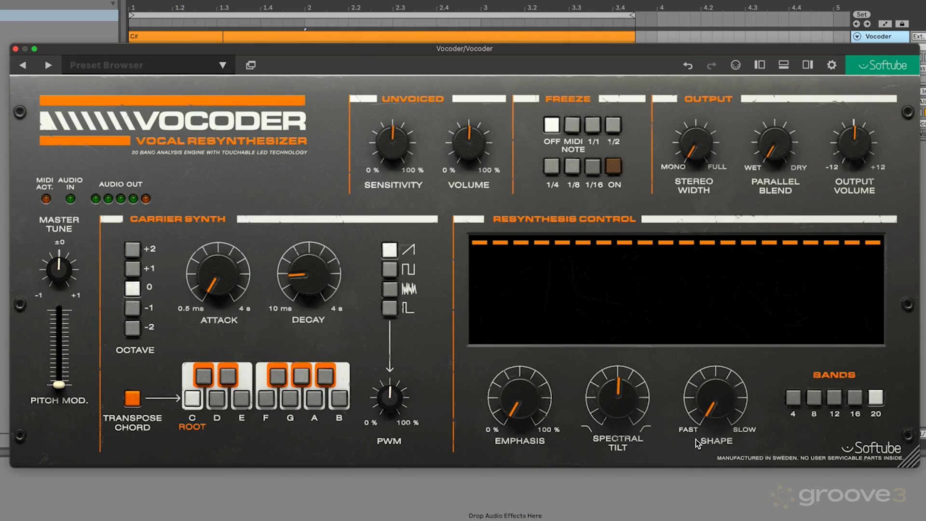
- Set Emphasis to about 16%, Shape to about 21%, try 12 bands, then return to 20
left_click_drag(615, 396, 616, 389)
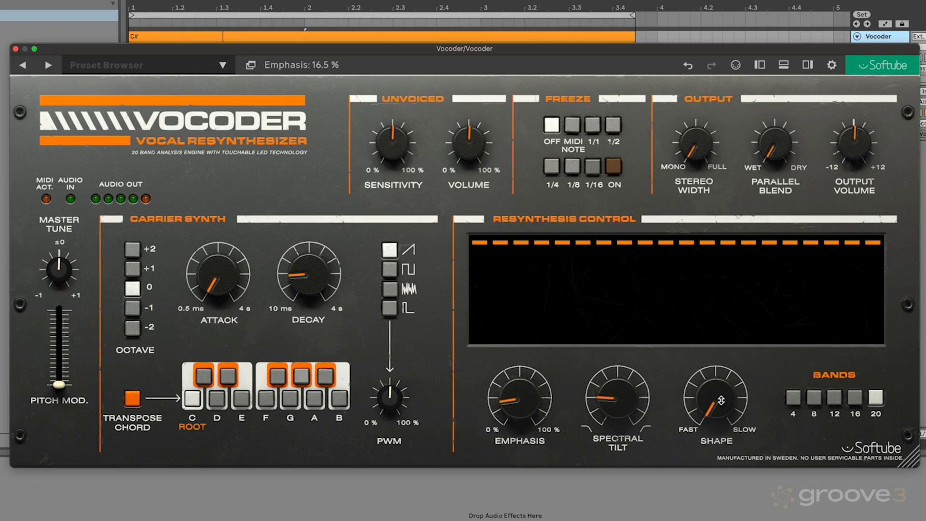
left_click_drag(715, 399, 715, 390)
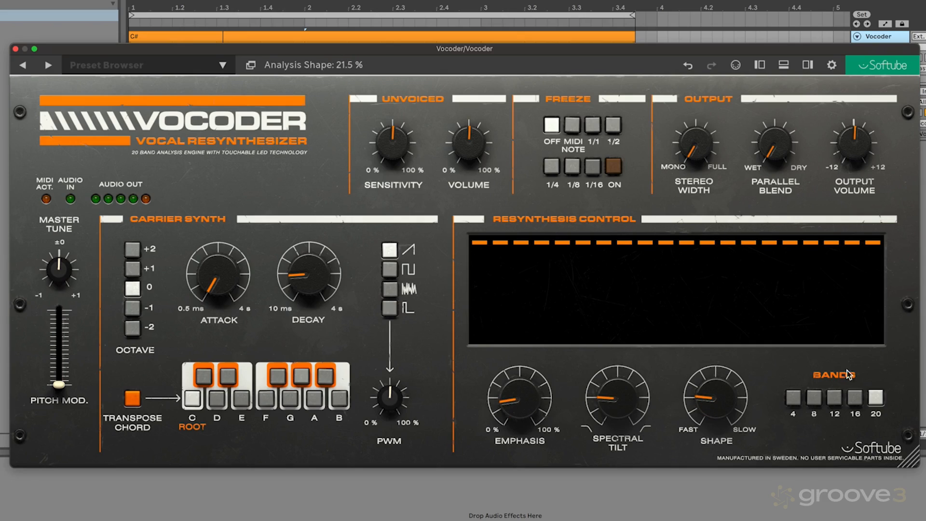
left_click(833, 398)
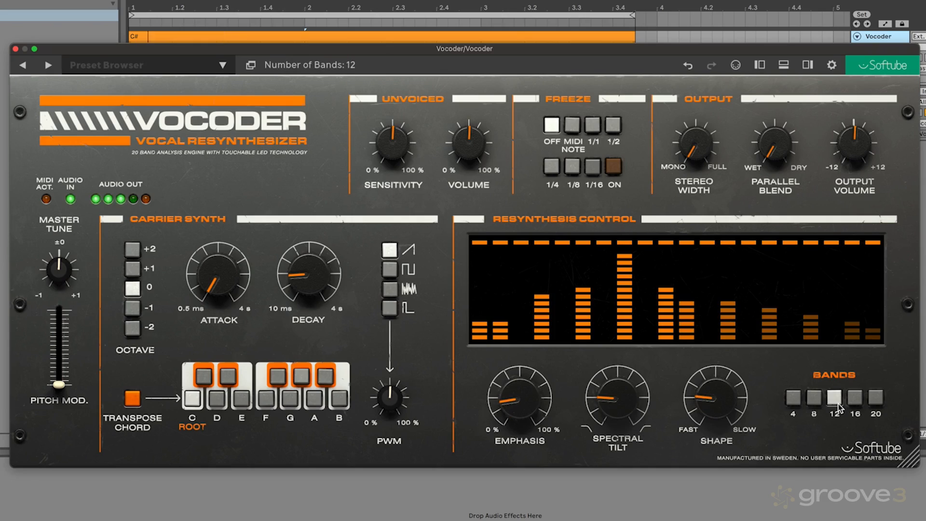
left_click(876, 396)
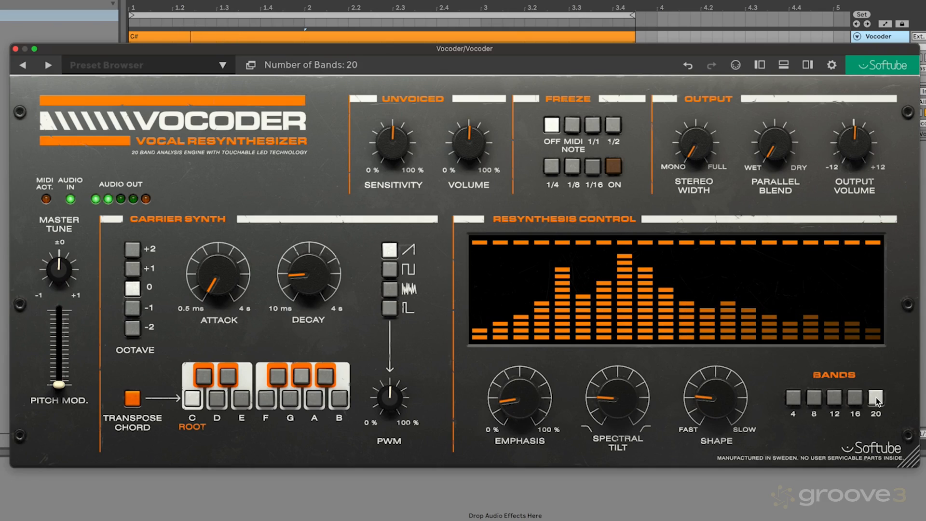